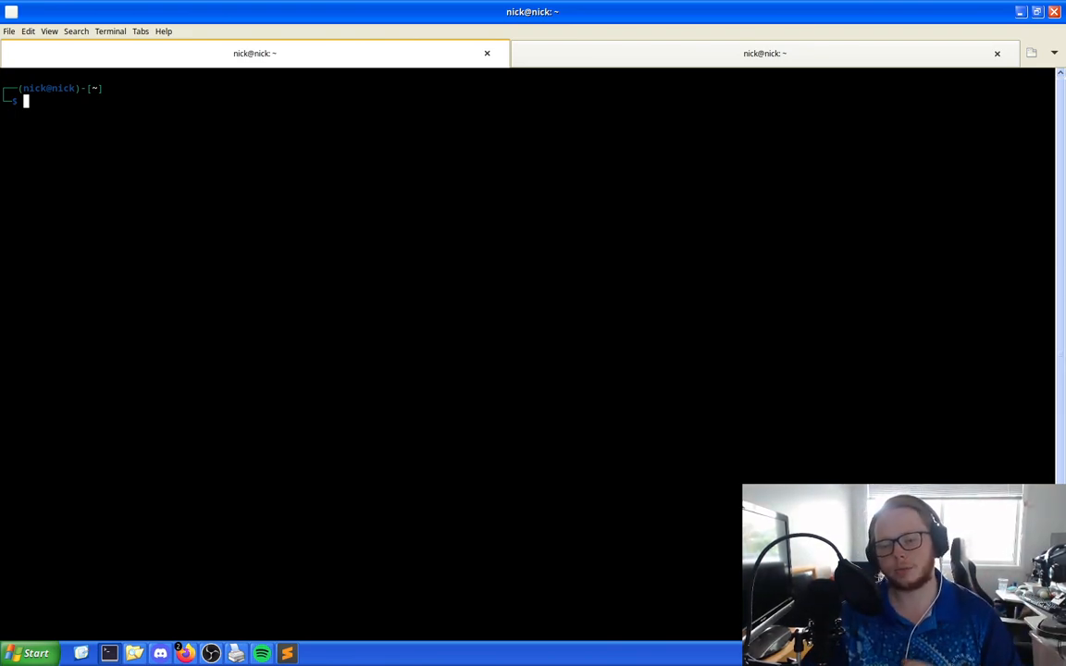
{"action": "mouse_move", "coordinate": [422, 347]}
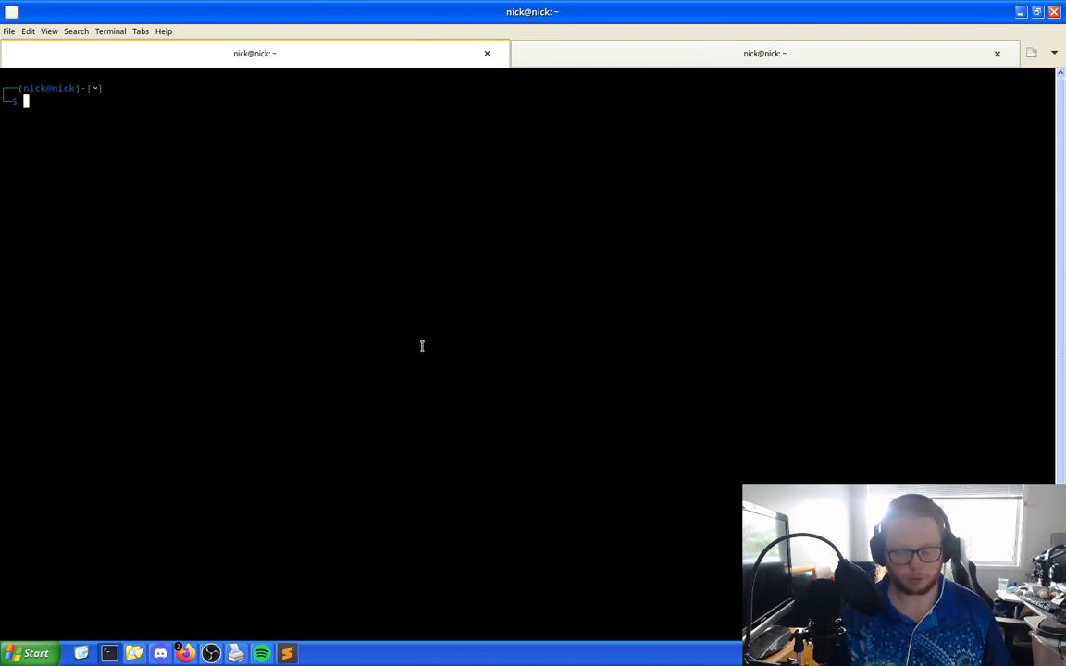
{"action": "type", "text": "sh -c \"$(wget -O- https://raw.githubusercontent.com/ohmyzsh/ohmyzsh/master/tools/install.sh)\""}
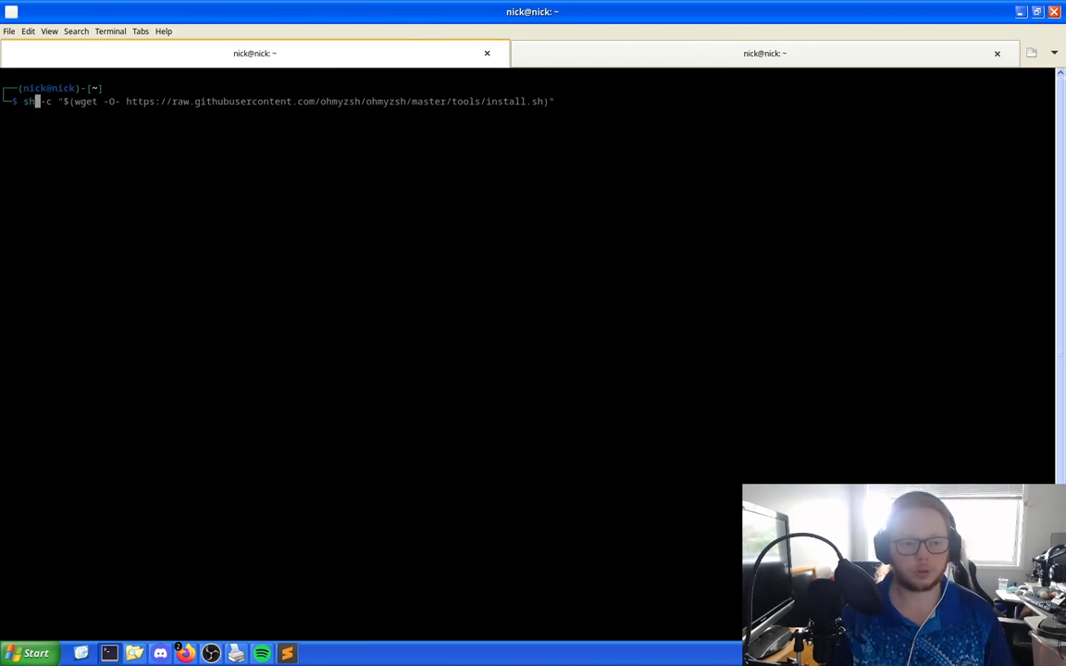
{"action": "type", "text": "ssh pi@192.168.1.67"}
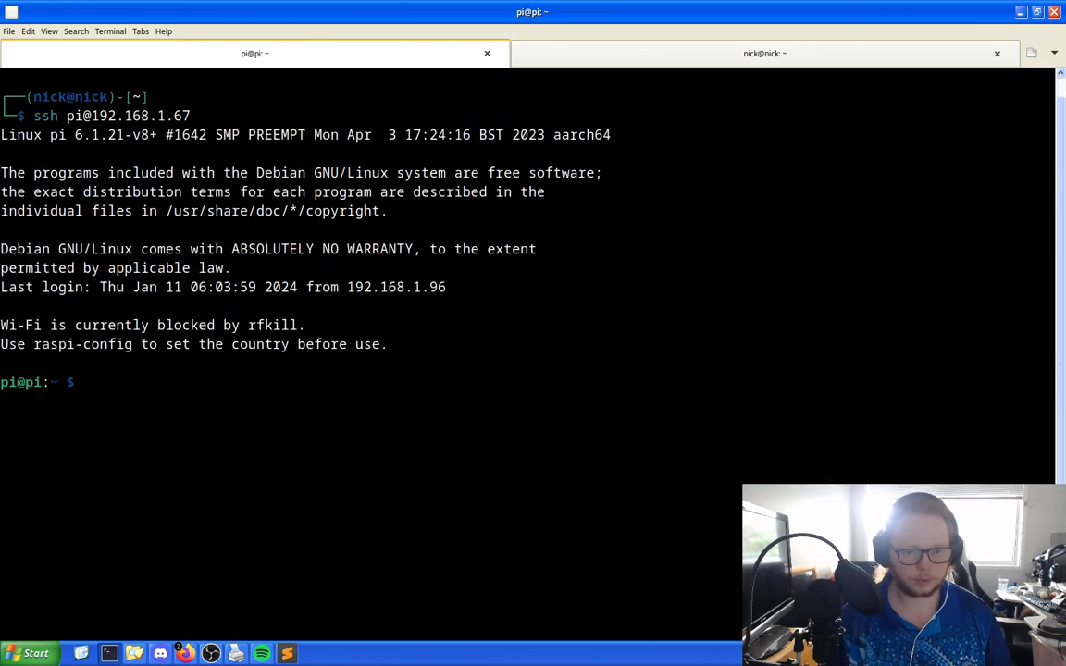
{"action": "type", "text": "c"}
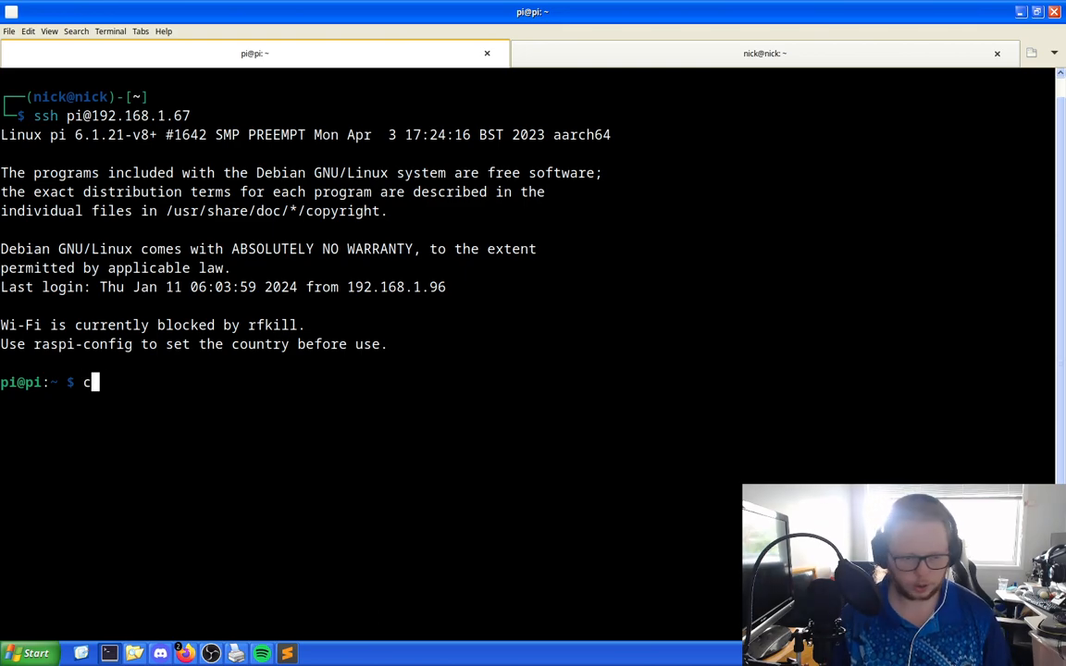
{"action": "type", "text": "neofetch"}
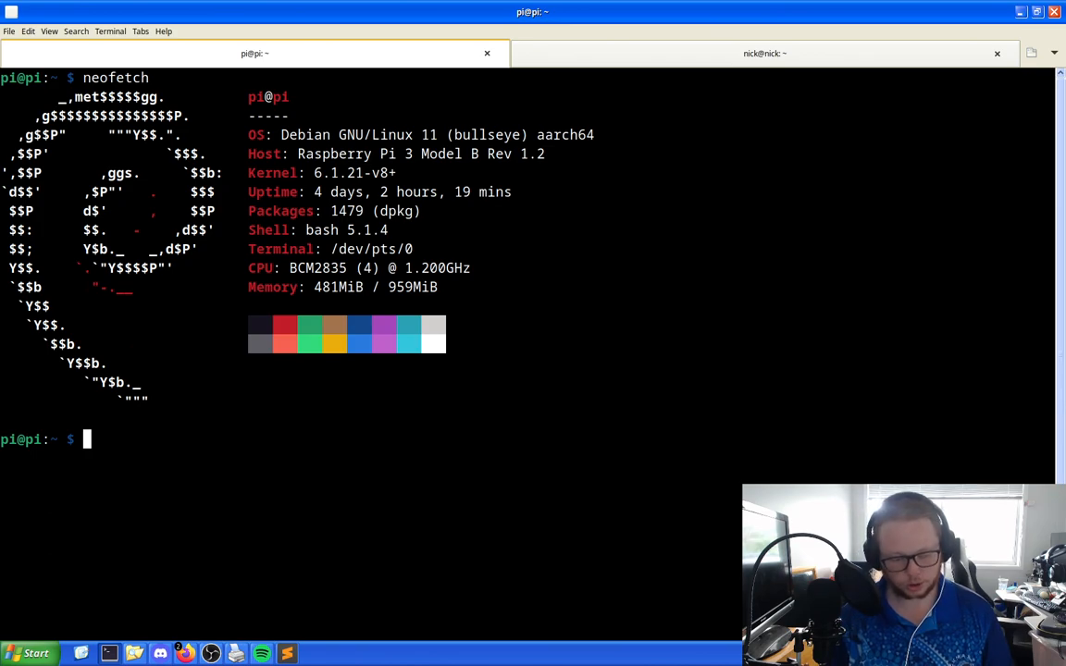
Start checking the CUPS service with systemctl status cups
{"action": "type", "text": "s"}
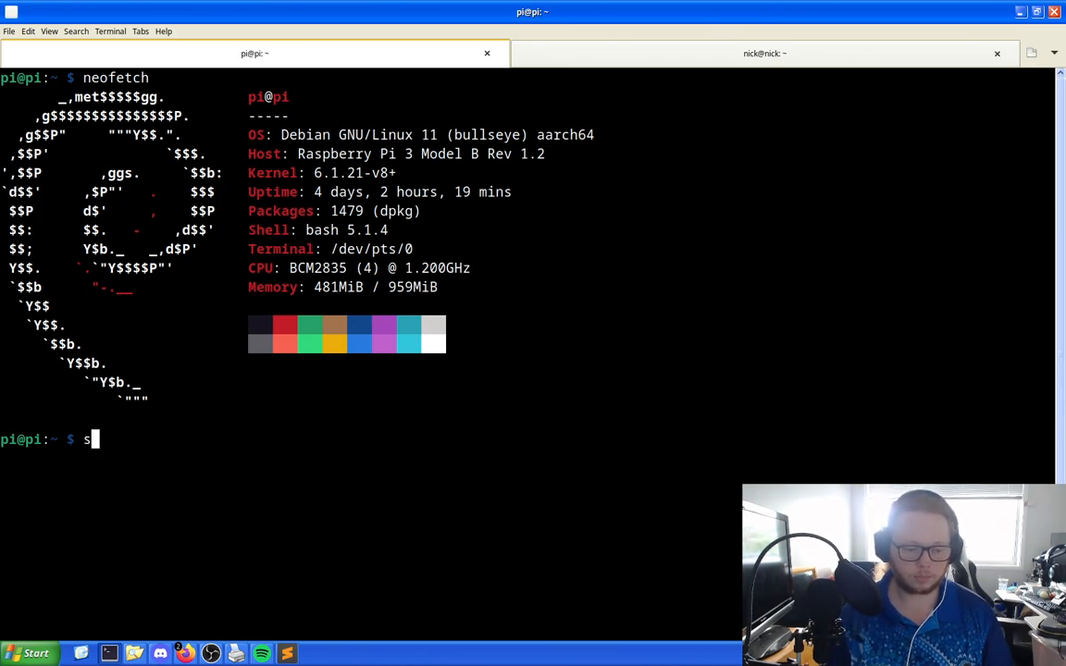
{"action": "type", "text": "ystem"}
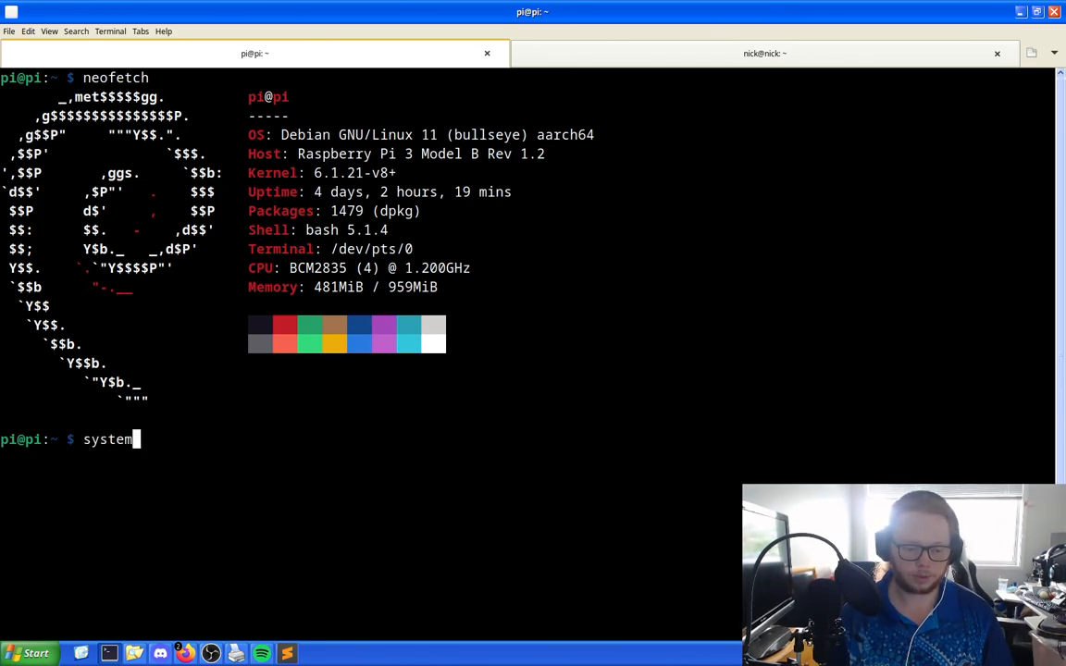
{"action": "type", "text": "ctl status cup"}
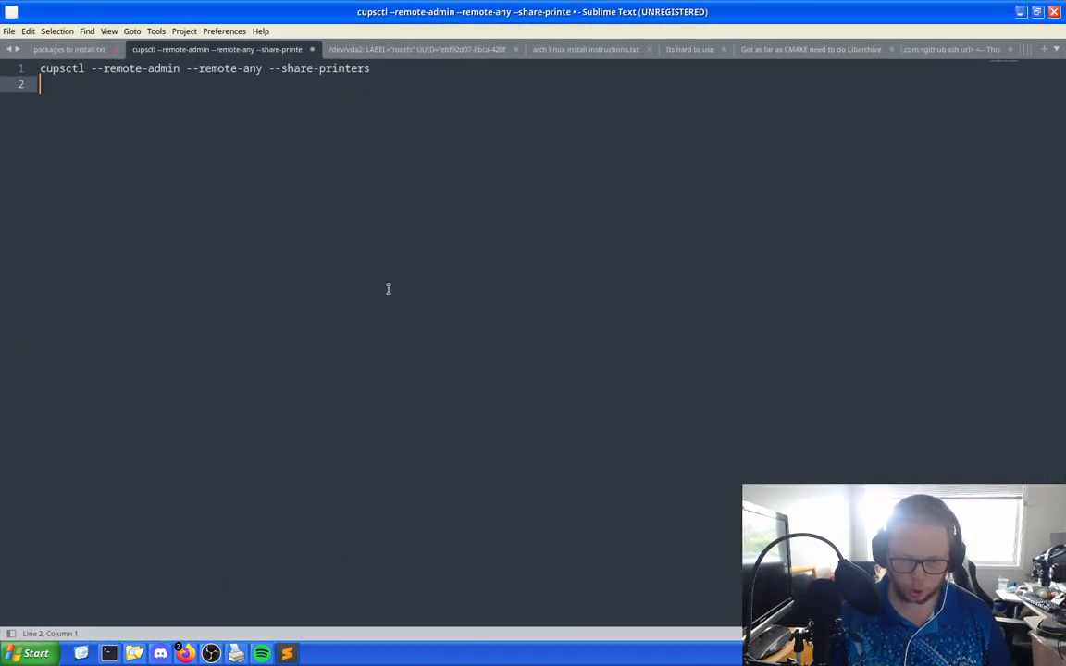
{"action": "mouse_move", "coordinate": [102, 133]}
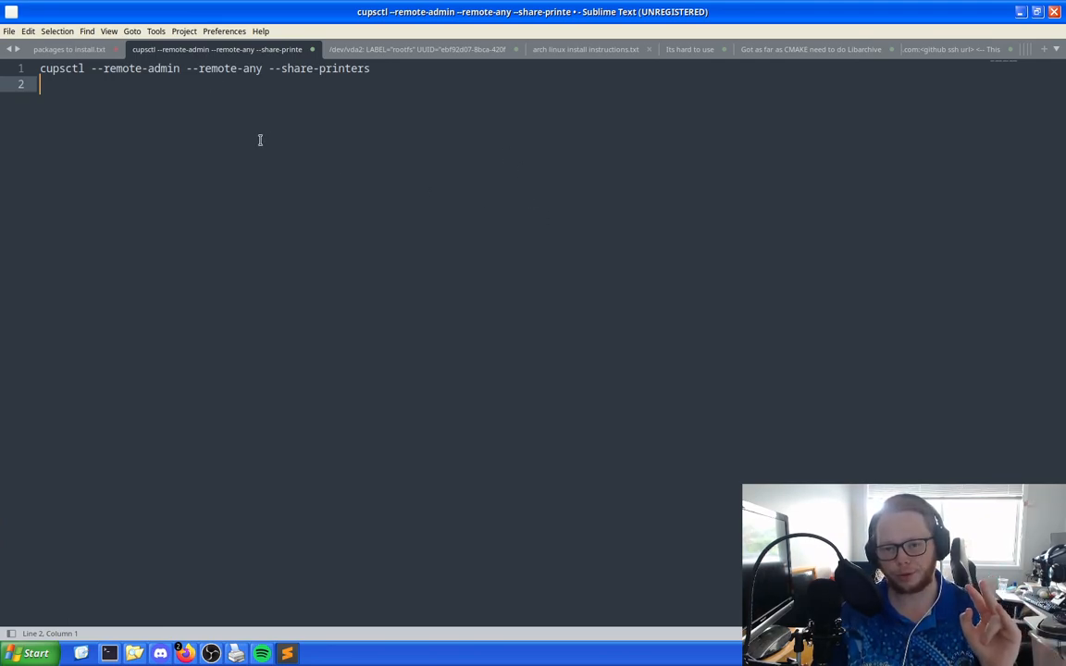
{"action": "mouse_move", "coordinate": [255, 122]}
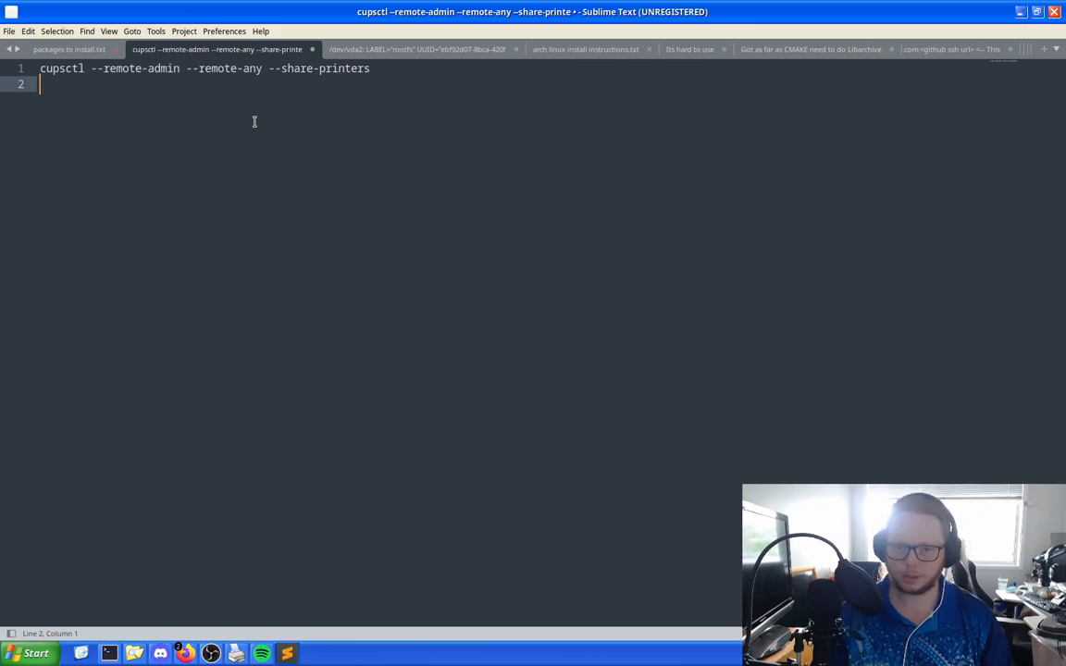
{"action": "mouse_move", "coordinate": [251, 122]}
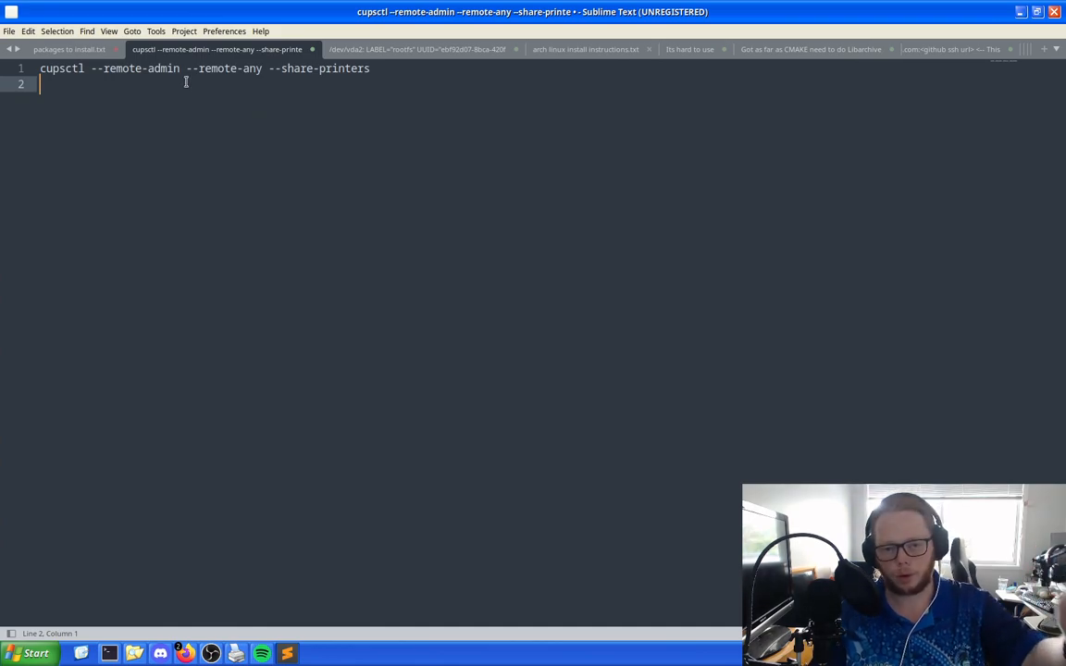
Copy the saved cupsctl remote-administration and printer-sharing command from the notes
{"action": "key", "text": "ctrl+a"}
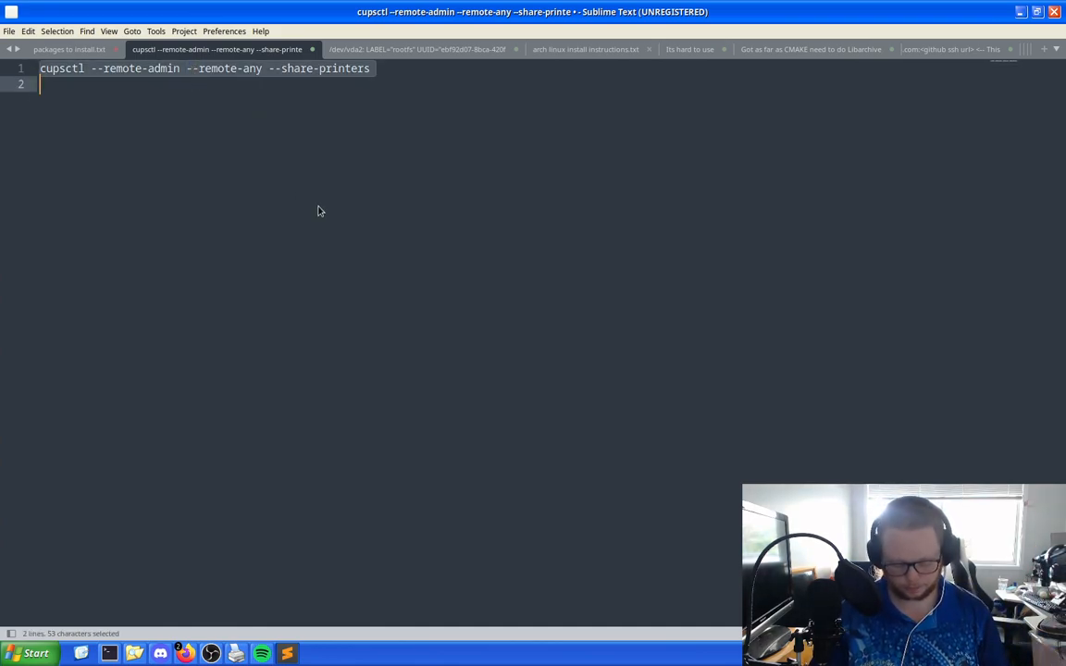
{"action": "key", "text": "ctrl+c"}
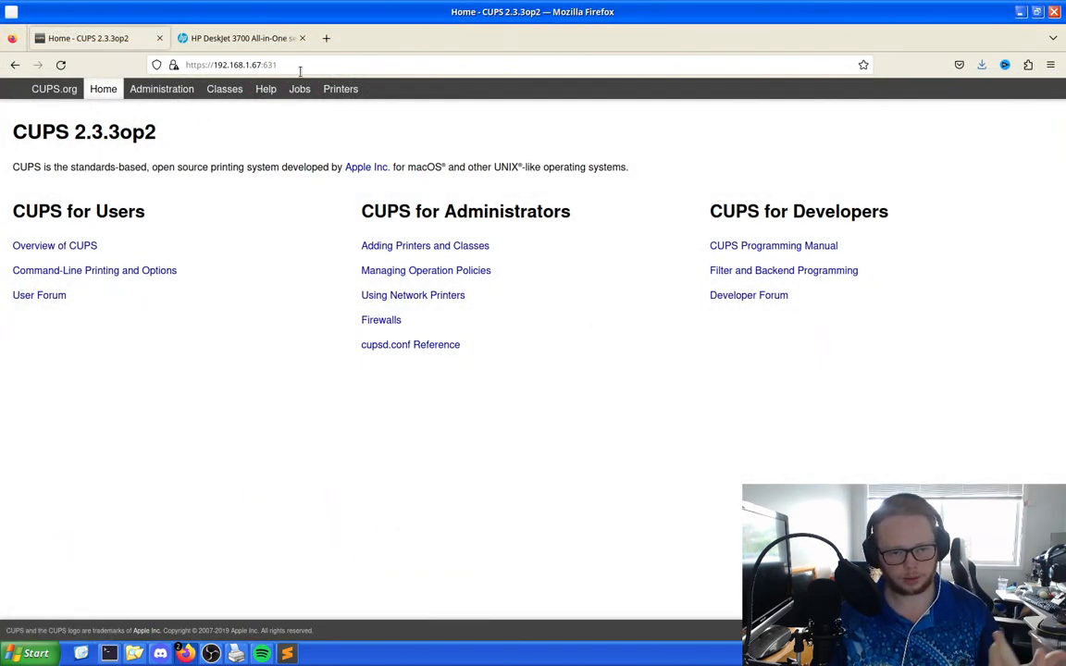
View the empty Printers list, then move to the Administration page with sharing and remote admin enabled
{"action": "left_click", "coordinate": [231, 65]}
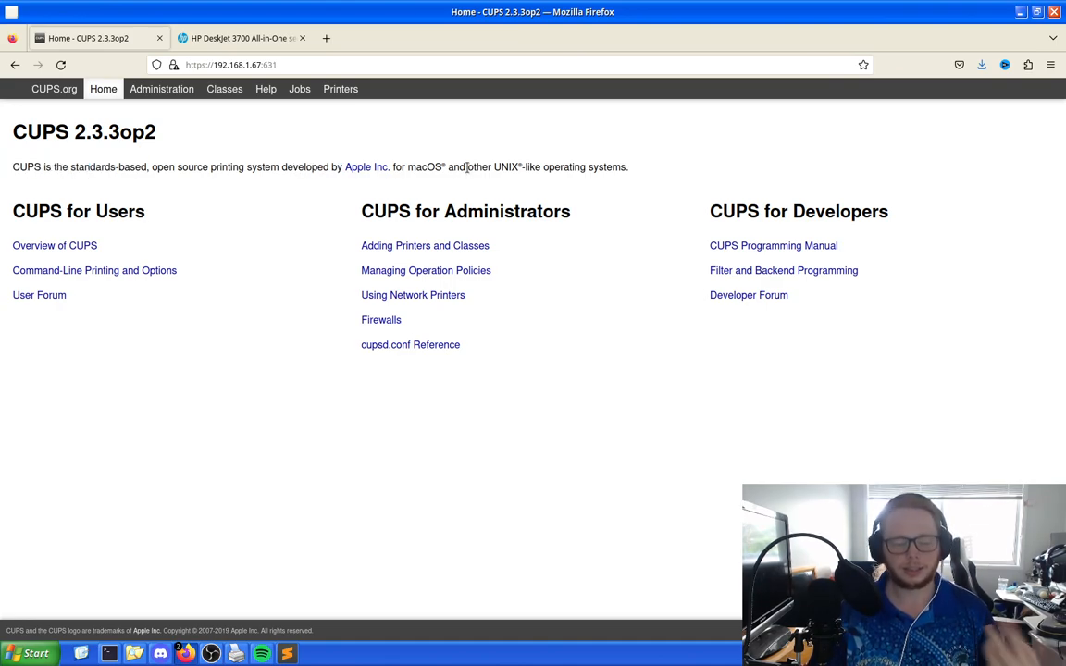
{"action": "mouse_move", "coordinate": [294, 341]}
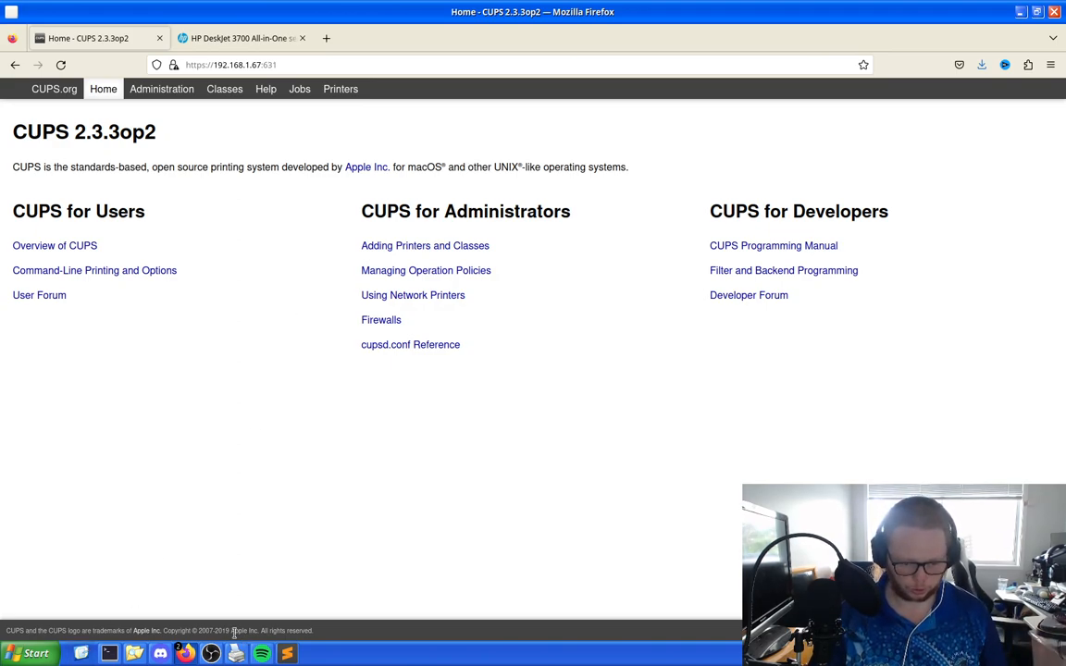
{"action": "mouse_move", "coordinate": [307, 544]}
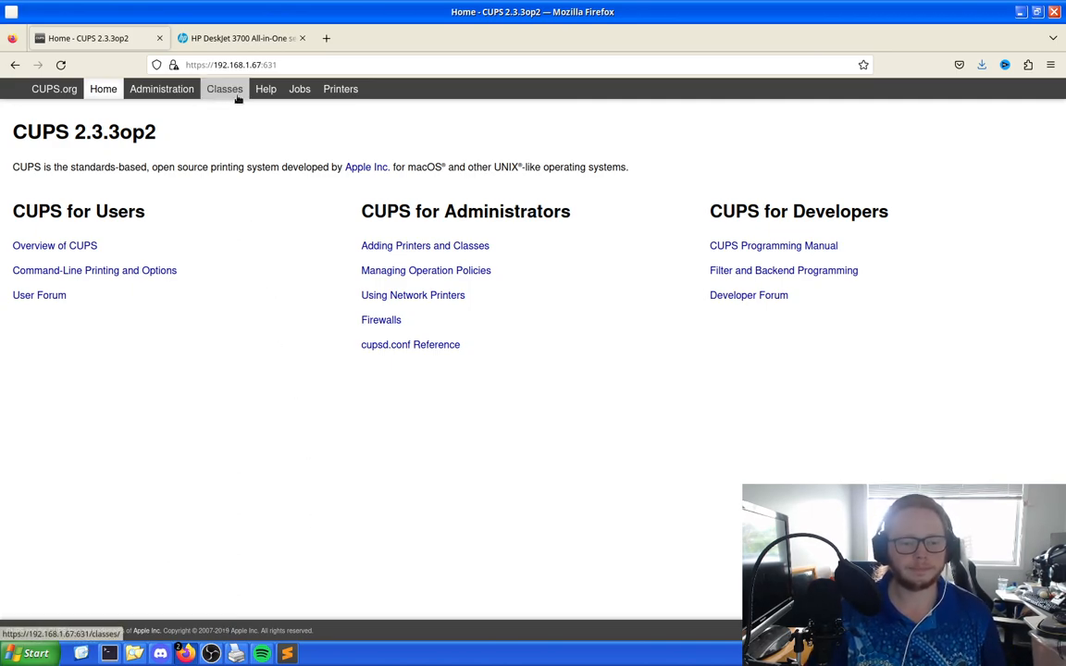
{"action": "mouse_move", "coordinate": [291, 302]}
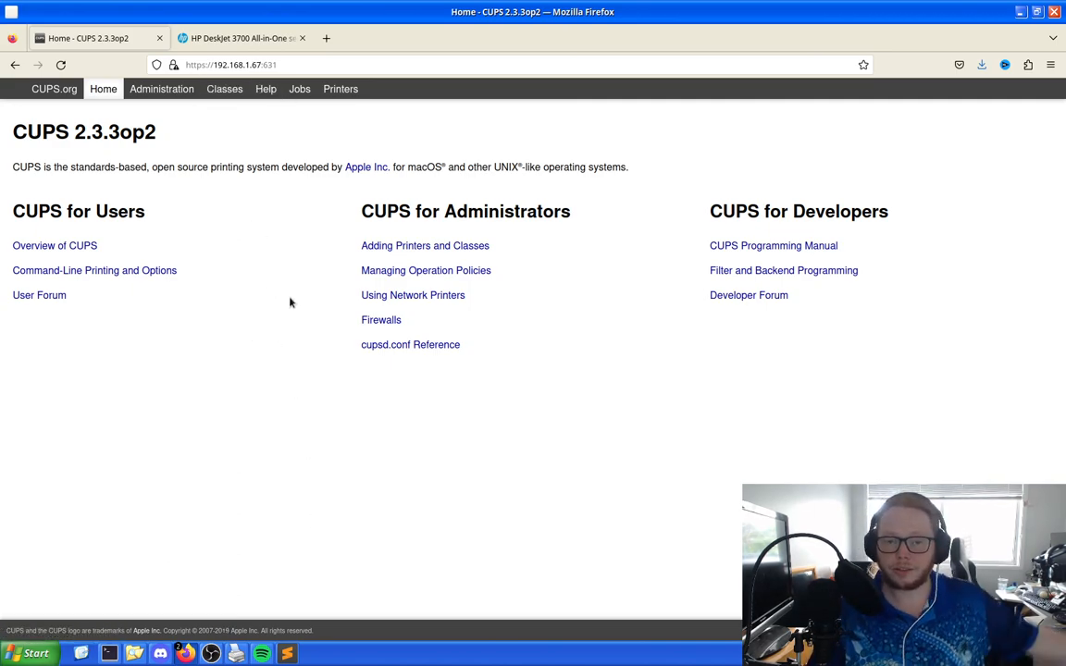
{"action": "mouse_move", "coordinate": [340, 88]}
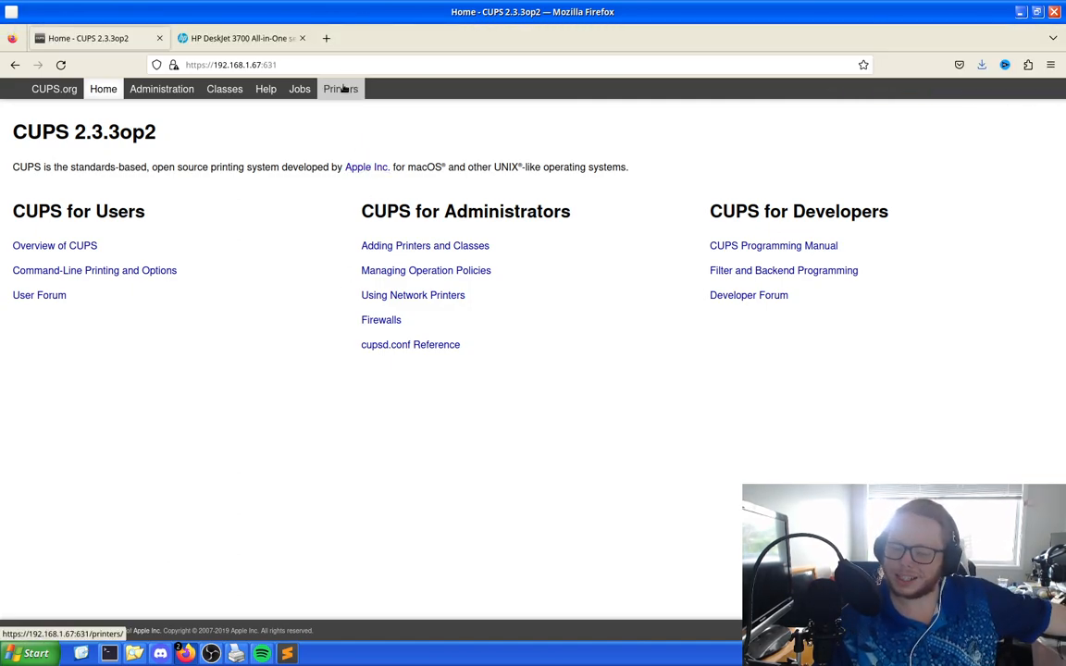
{"action": "left_click", "coordinate": [425, 270]}
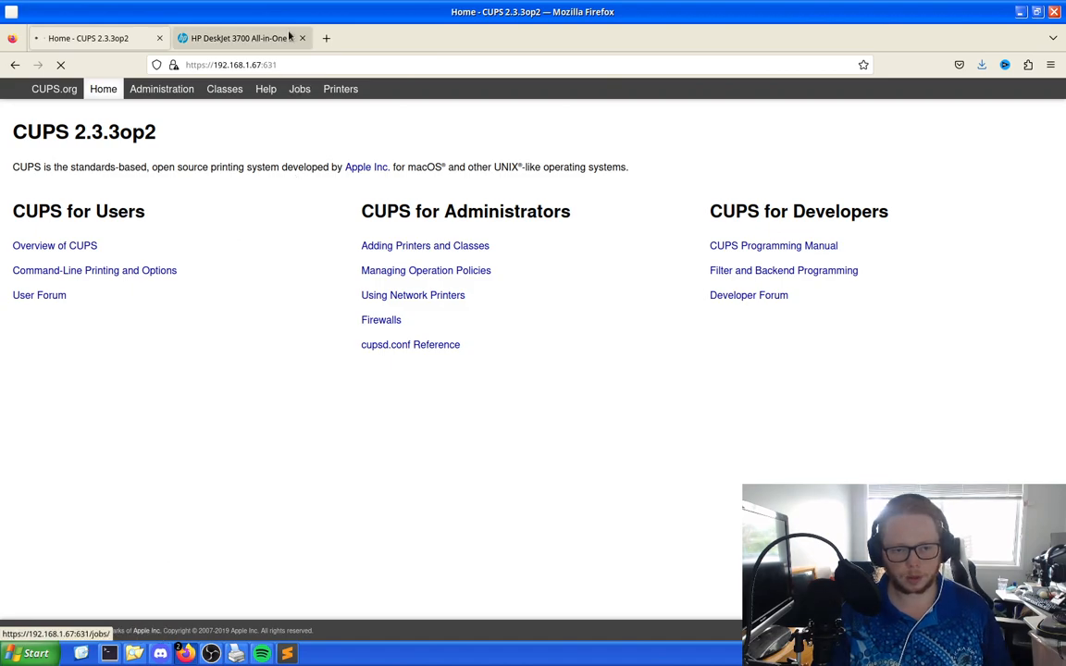
{"action": "left_click", "coordinate": [340, 89]}
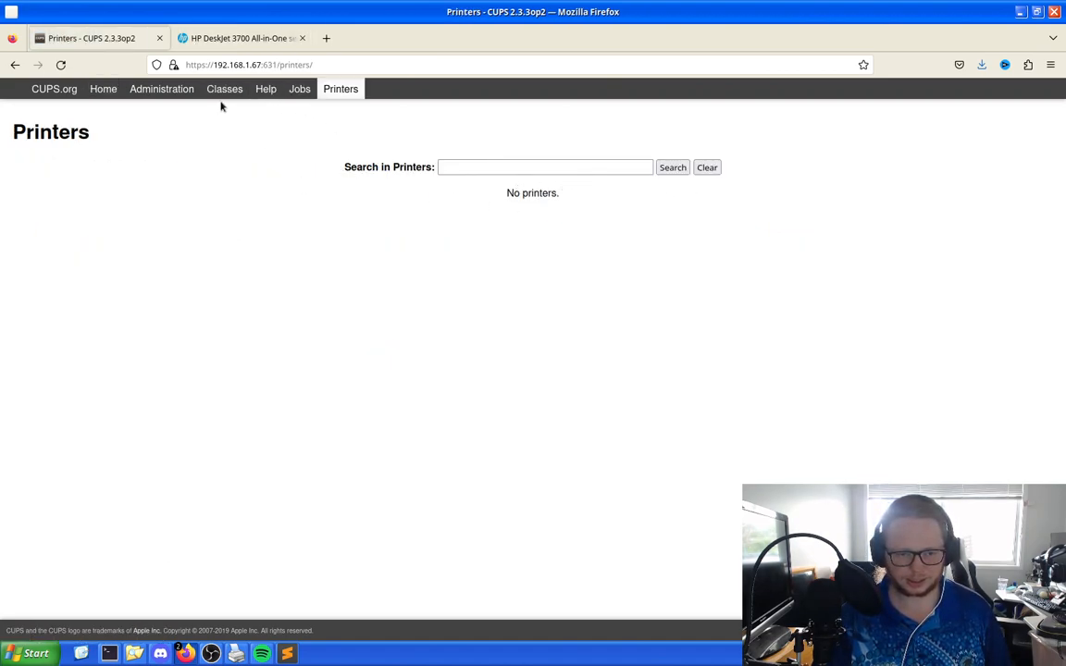
{"action": "left_click", "coordinate": [161, 89]}
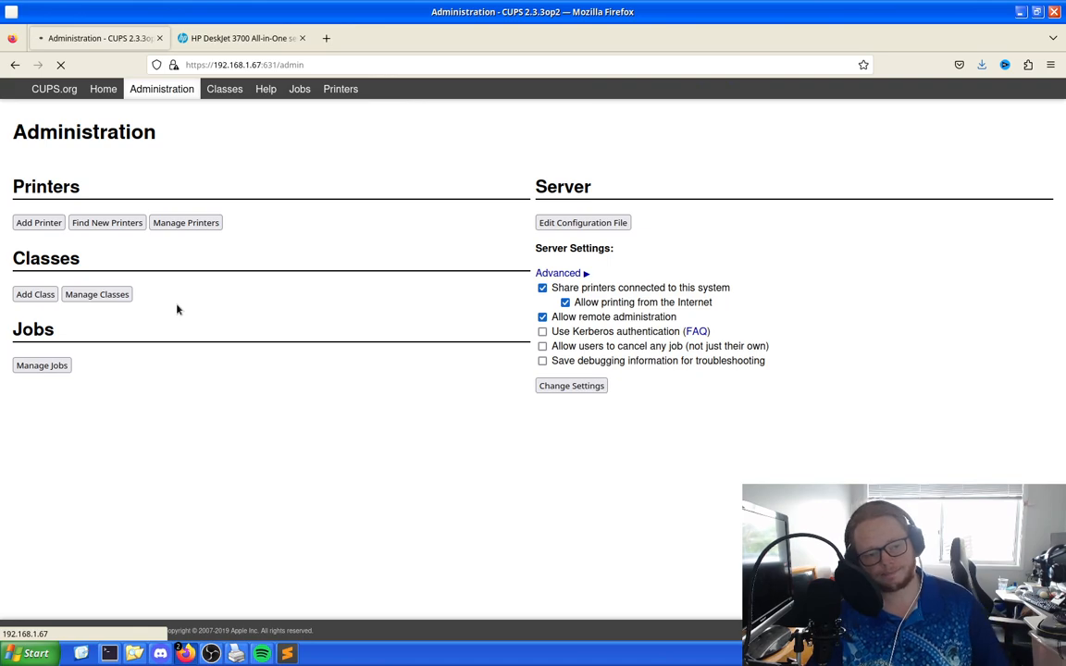
Start adding a new printer from the Administration page
{"action": "left_click", "coordinate": [37, 222]}
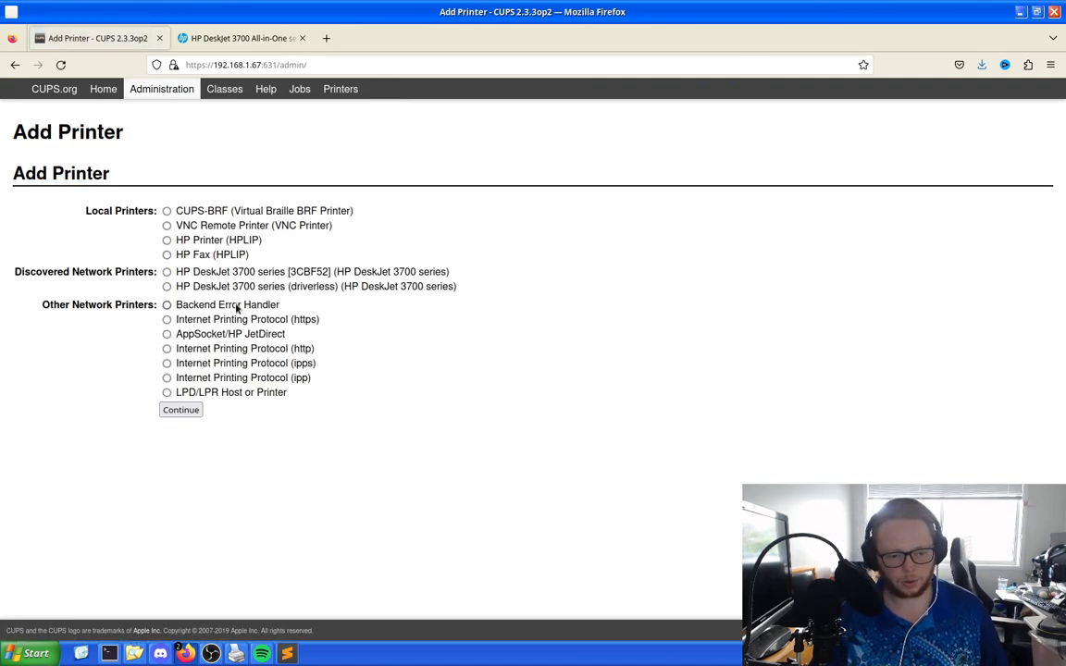
{"action": "mouse_move", "coordinate": [233, 300]}
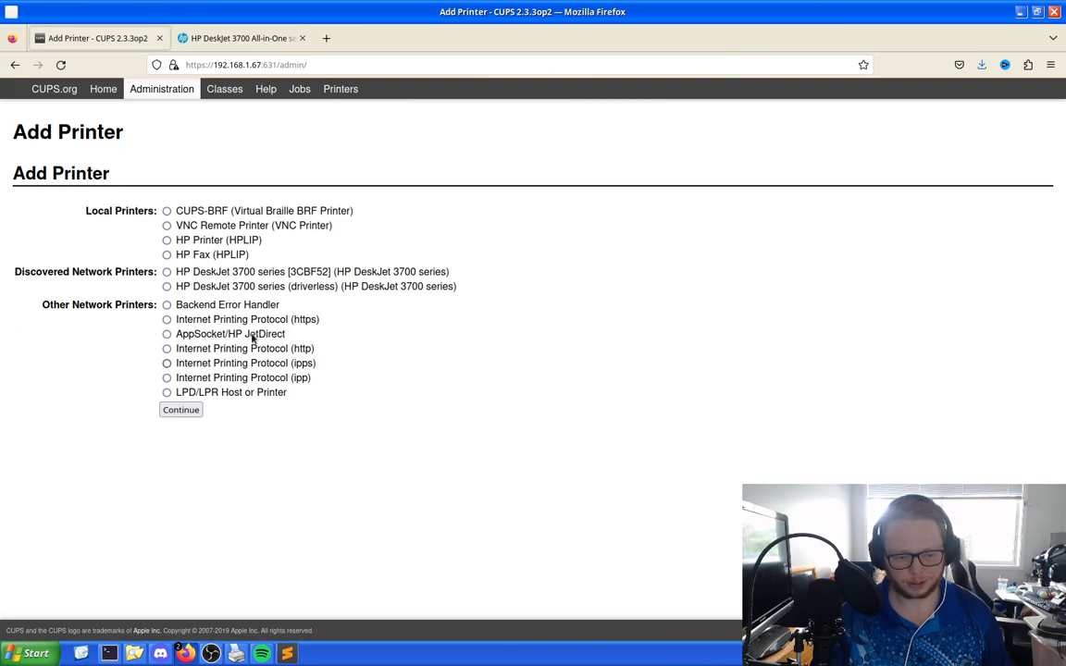
{"action": "mouse_move", "coordinate": [248, 278]}
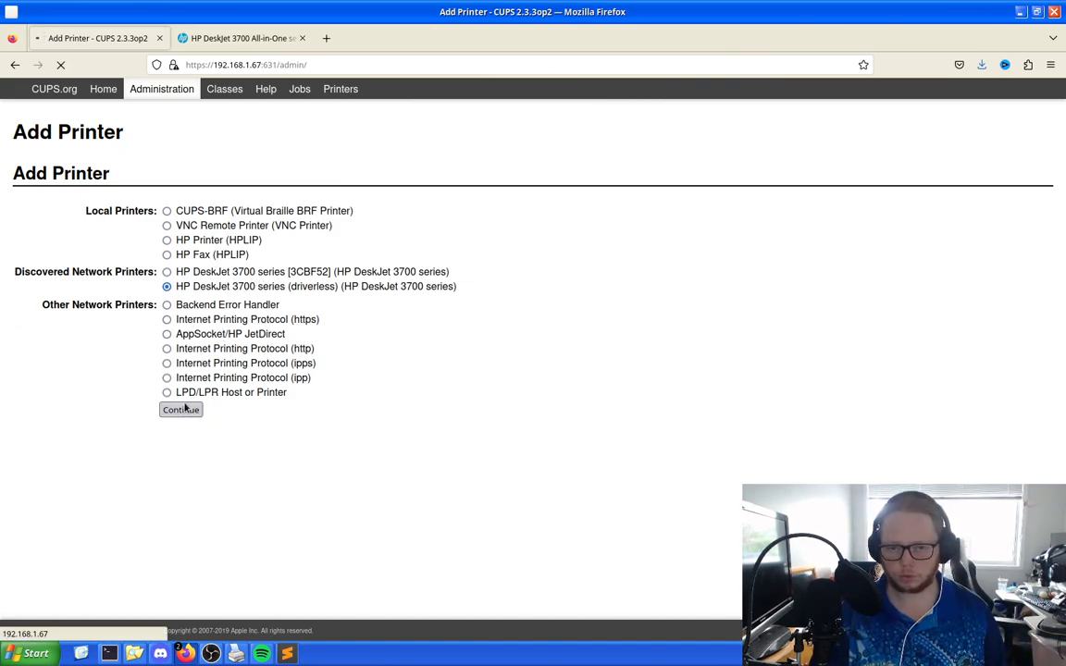
Continue with the driverless HP DeskJet 3700 and begin filling in its location
{"action": "left_click", "coordinate": [181, 410]}
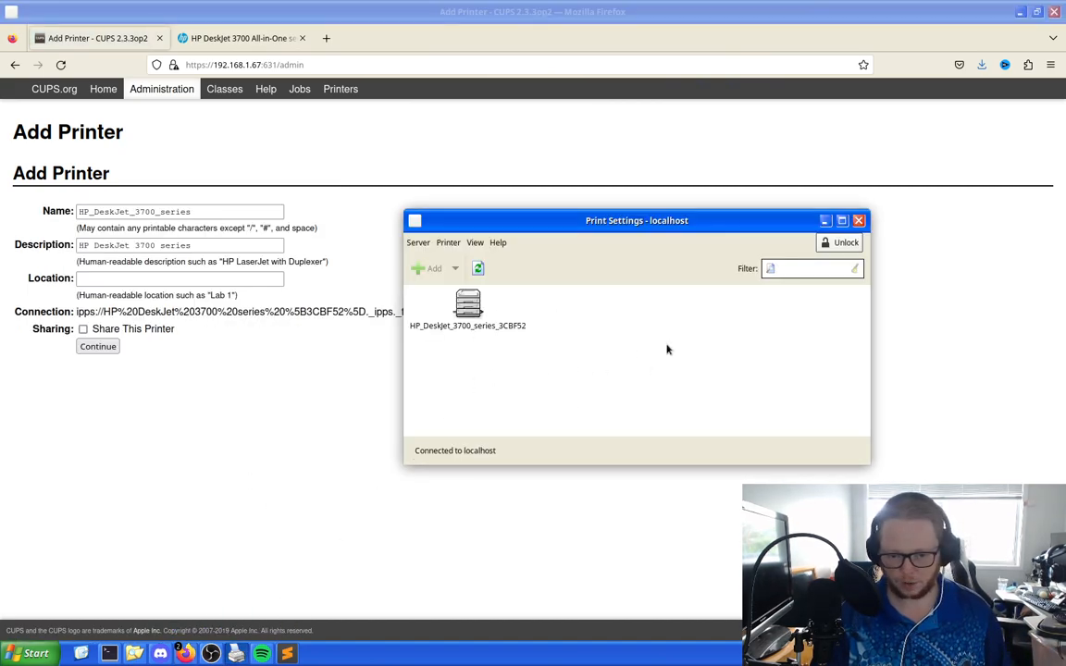
{"action": "mouse_move", "coordinate": [652, 386]}
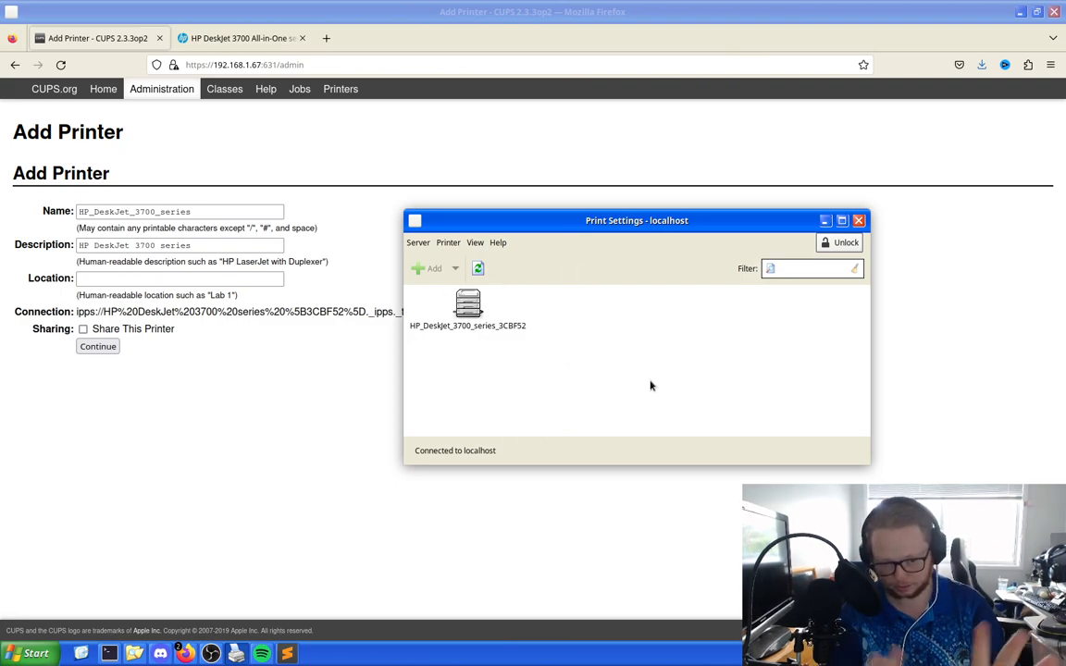
{"action": "mouse_move", "coordinate": [648, 386]}
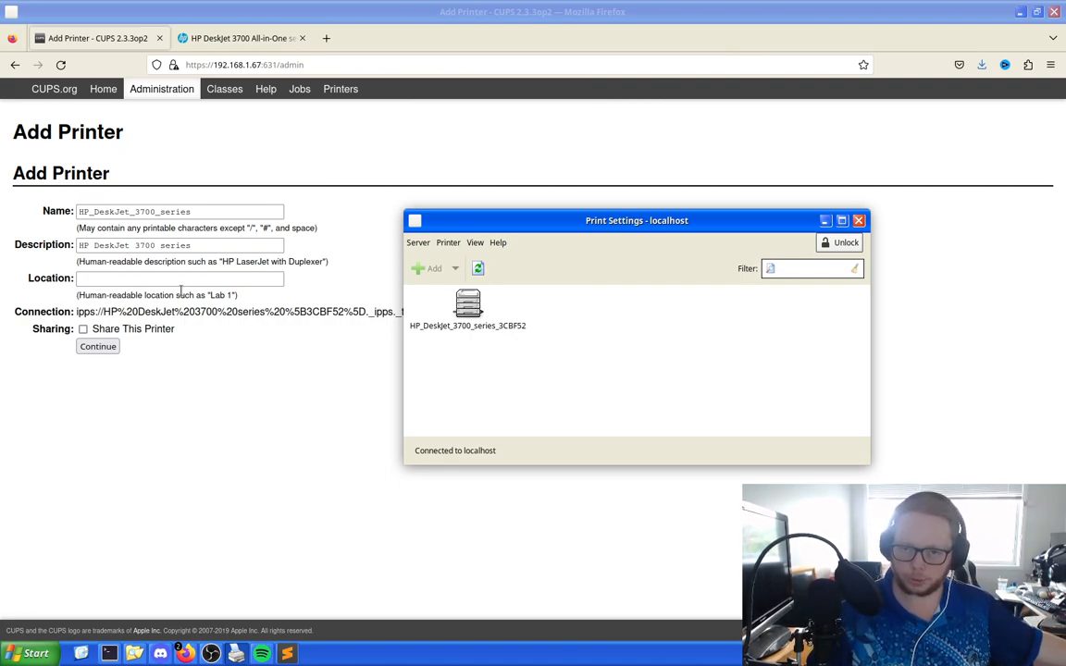
{"action": "left_click", "coordinate": [182, 278]}
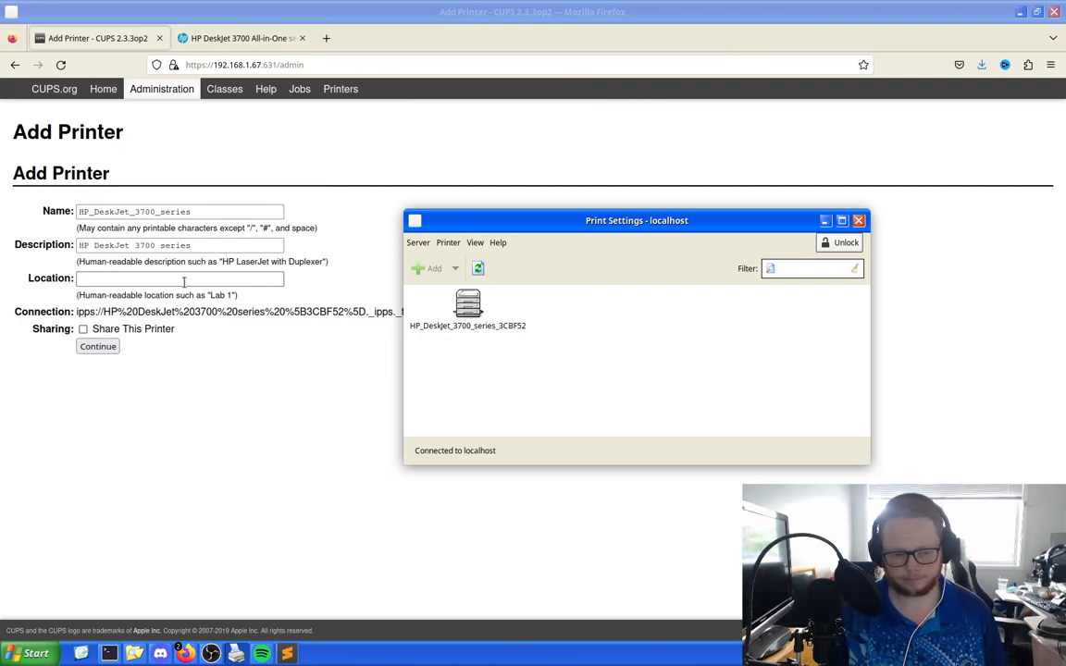
Set the location to Office, enable Share This Printer, and submit the name and description form
{"action": "left_click", "coordinate": [182, 278]}
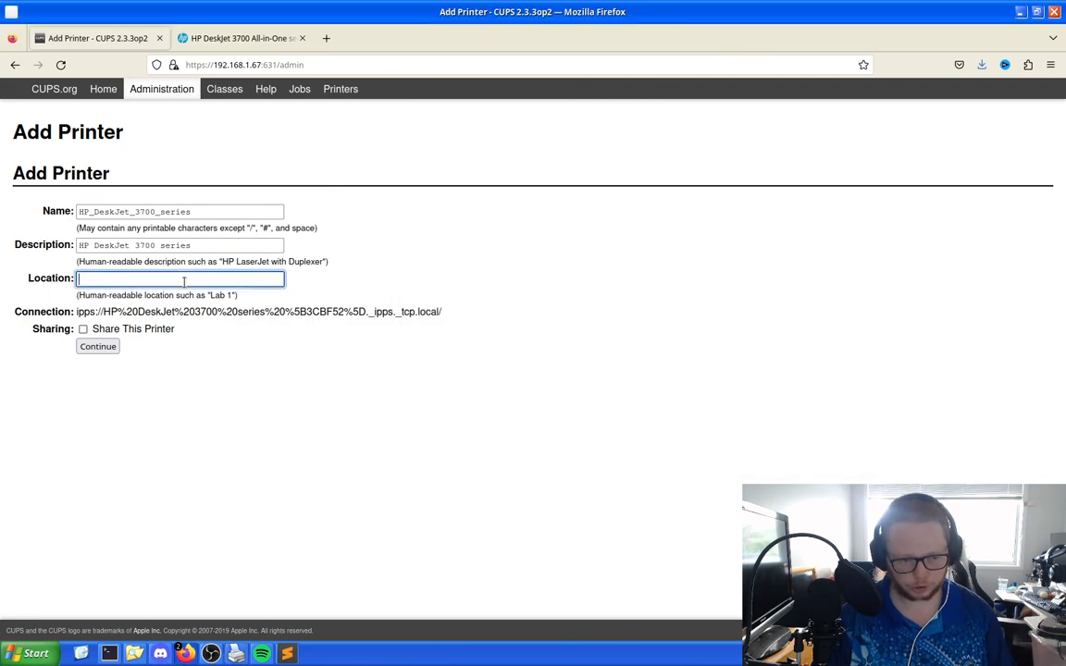
{"action": "mouse_move", "coordinate": [182, 280]}
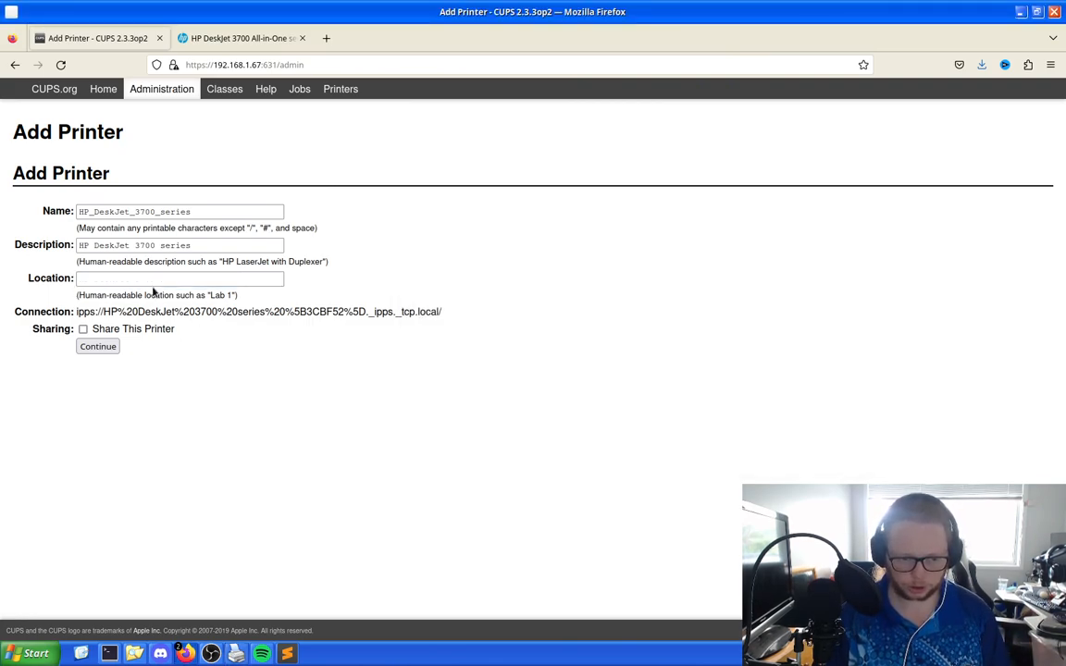
{"action": "type", "text": "Office"}
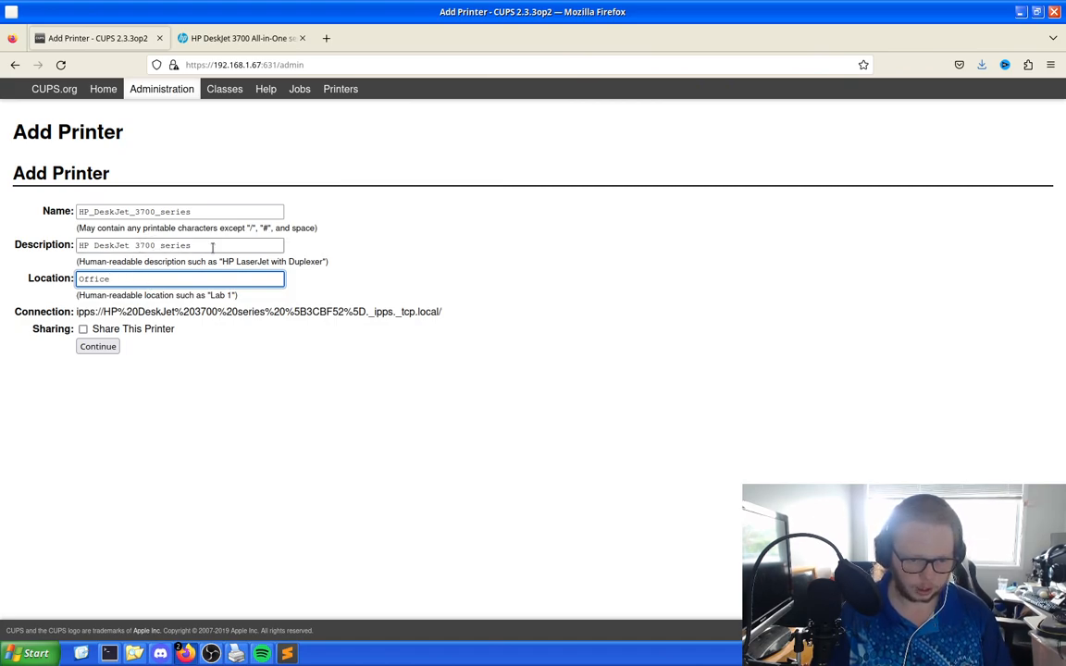
{"action": "type", "text": "Office Shitter"}
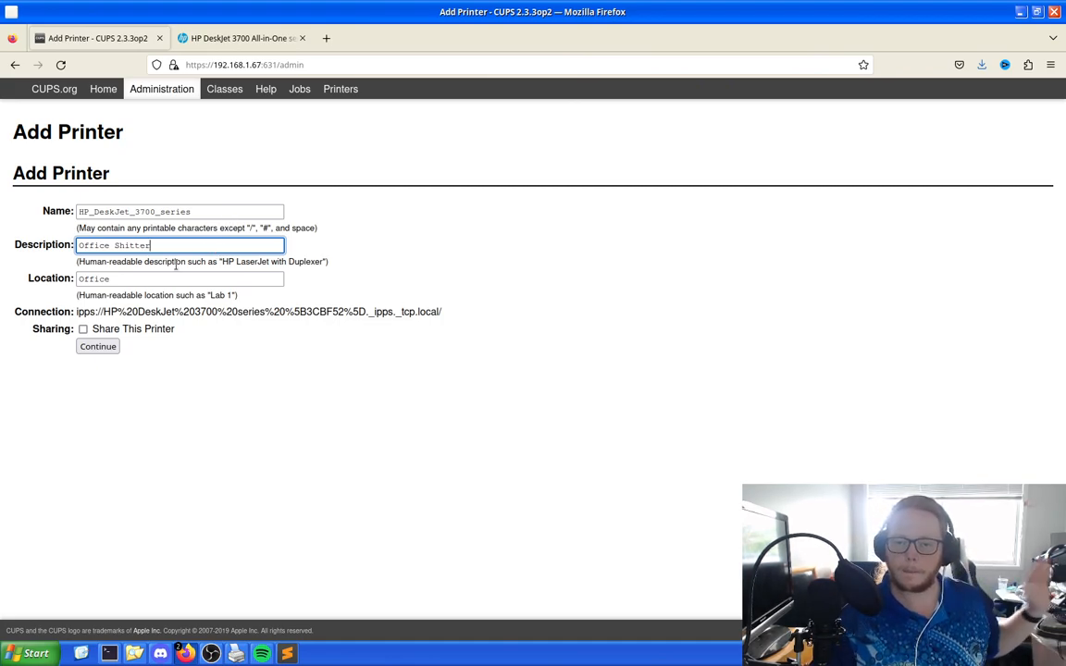
{"action": "left_click", "coordinate": [83, 329]}
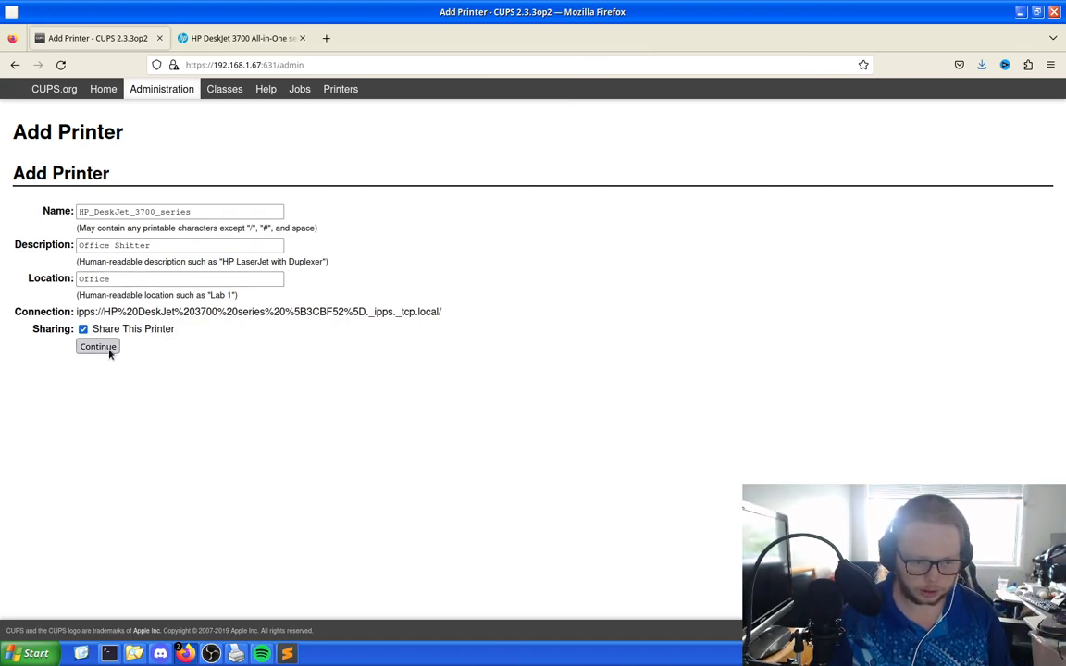
{"action": "left_click", "coordinate": [97, 346]}
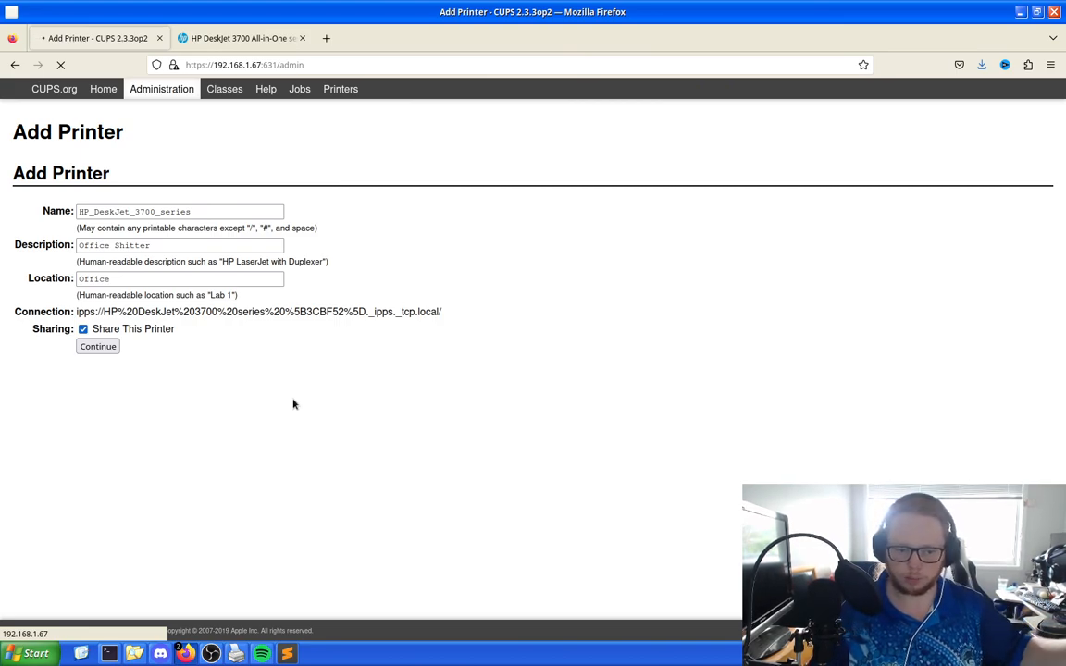
{"action": "mouse_move", "coordinate": [412, 329]}
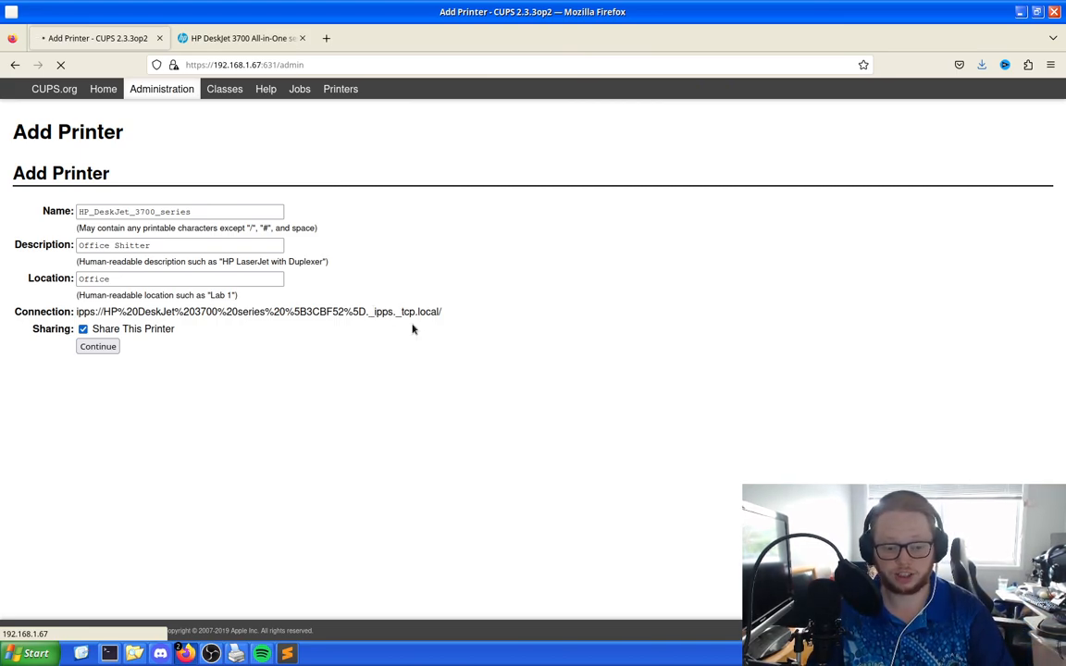
{"action": "mouse_move", "coordinate": [377, 329]}
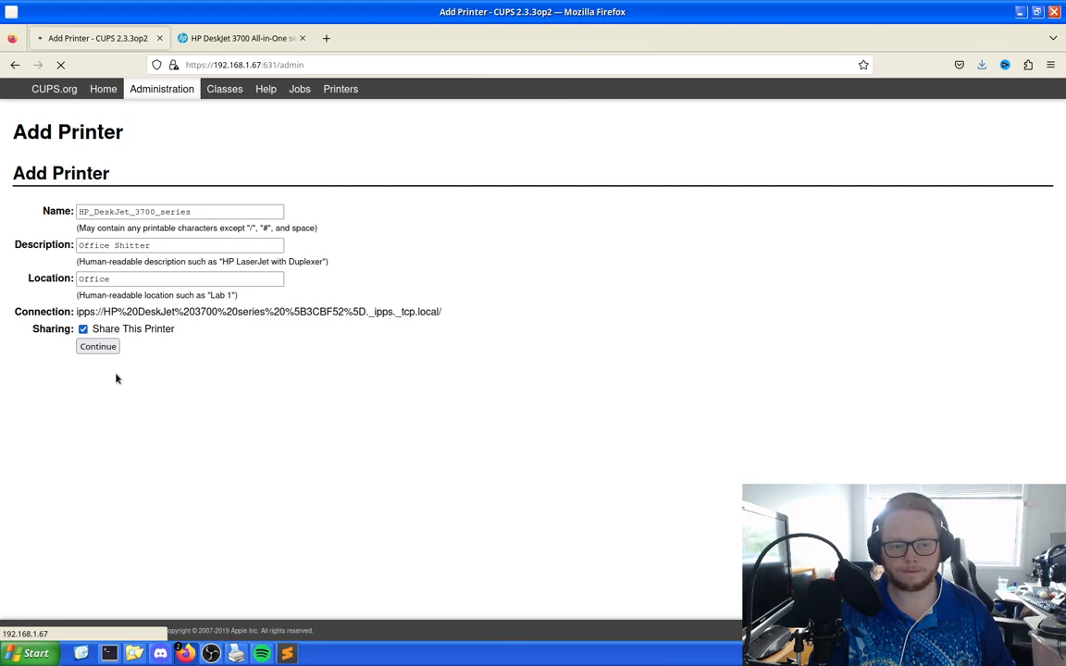
{"action": "mouse_move", "coordinate": [137, 346]}
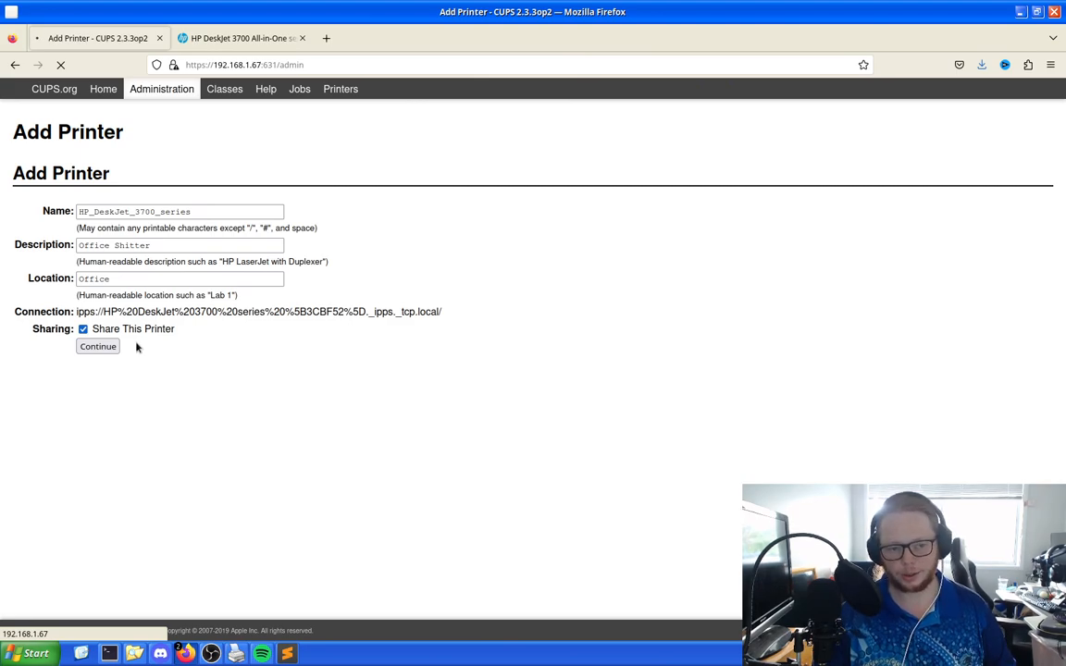
Choose the HP DeskJet 3700 series IPP Everywhere model and add the printer
{"action": "left_click", "coordinate": [96, 346]}
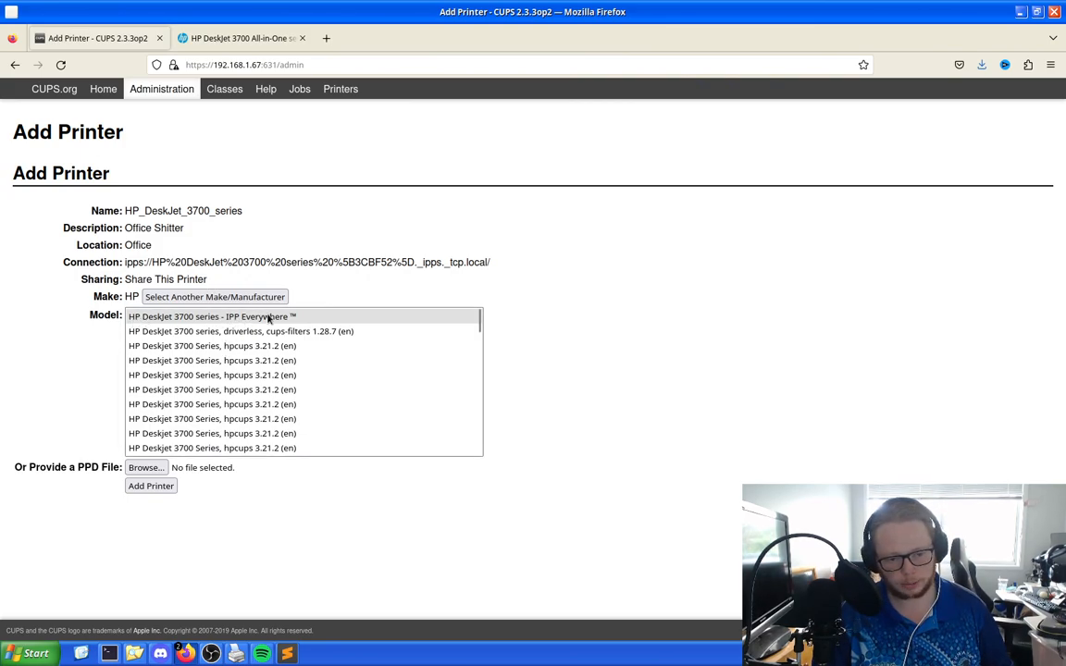
{"action": "left_click", "coordinate": [211, 316]}
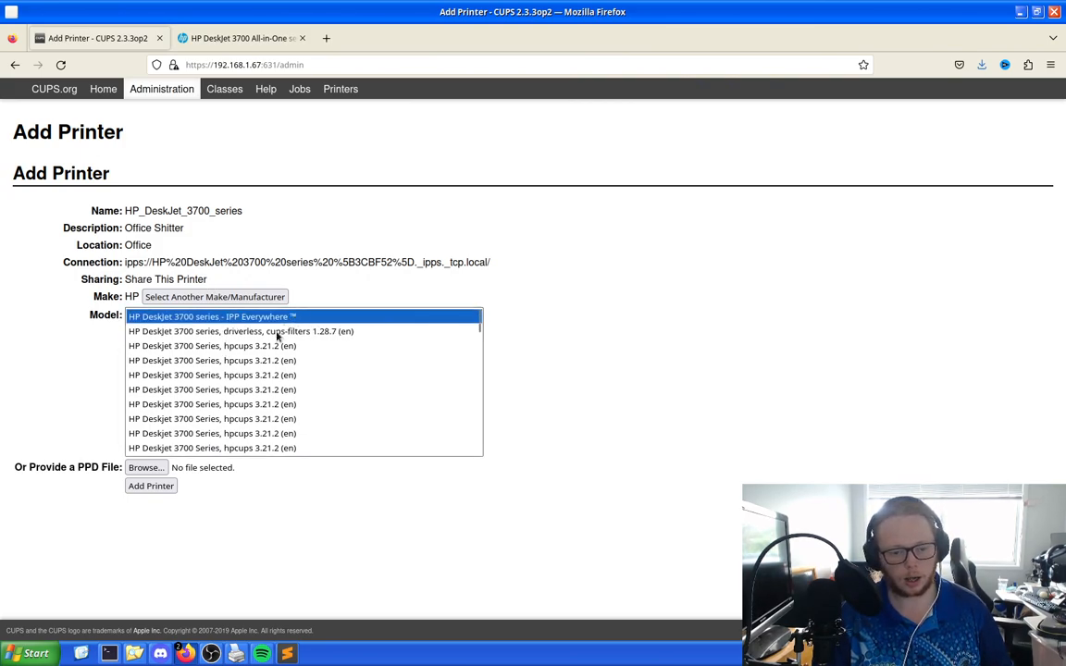
{"action": "mouse_move", "coordinate": [359, 336]}
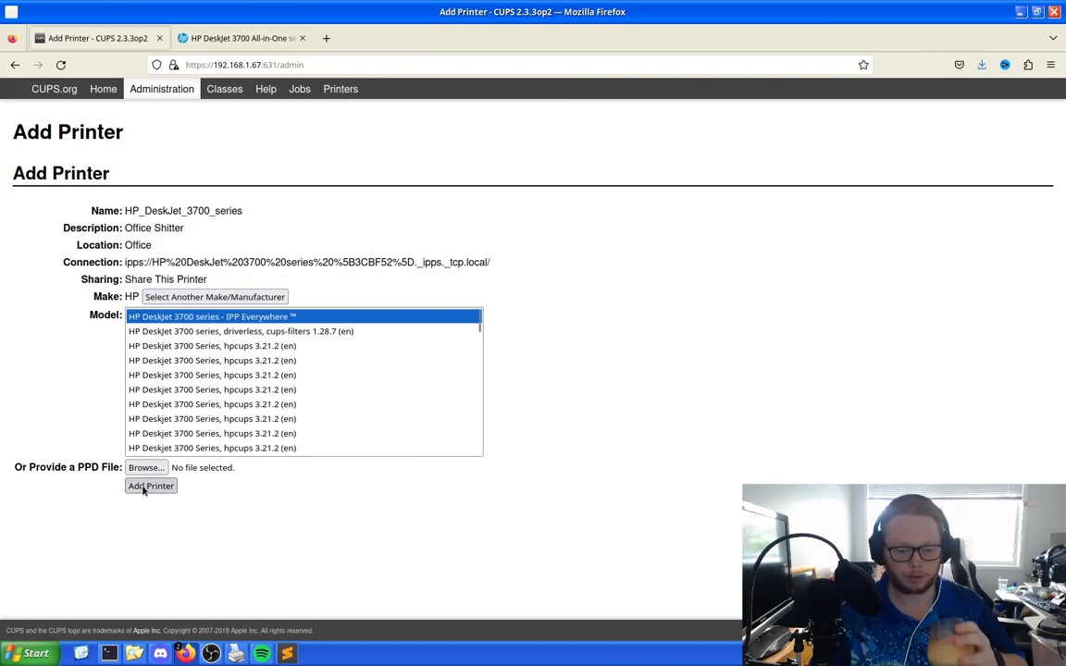
{"action": "left_click", "coordinate": [150, 485]}
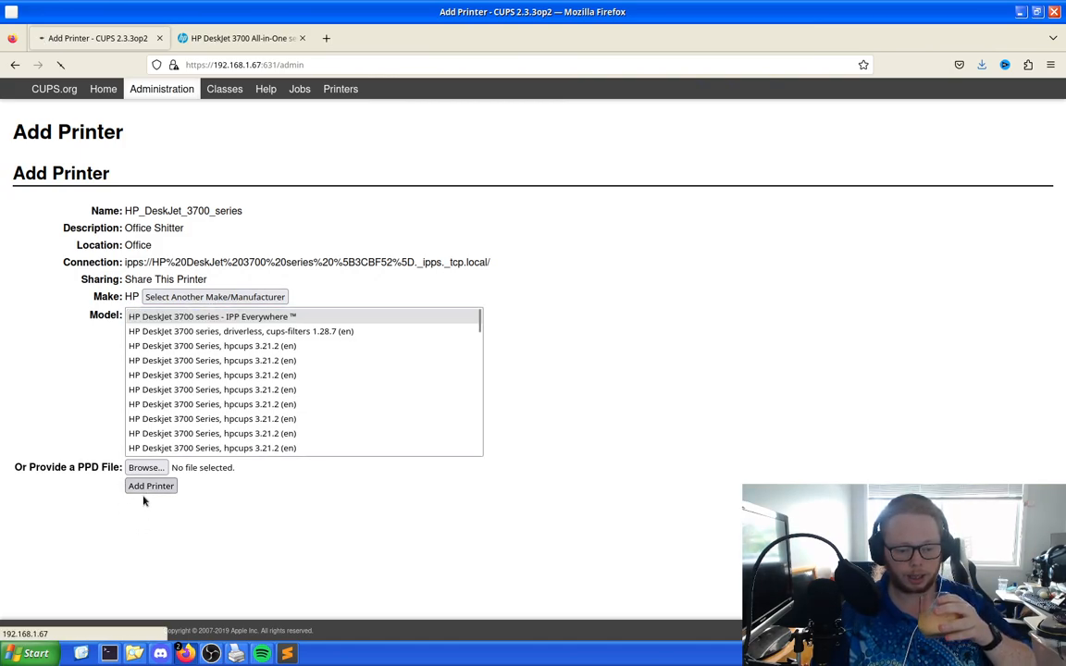
{"action": "left_click", "coordinate": [150, 485]}
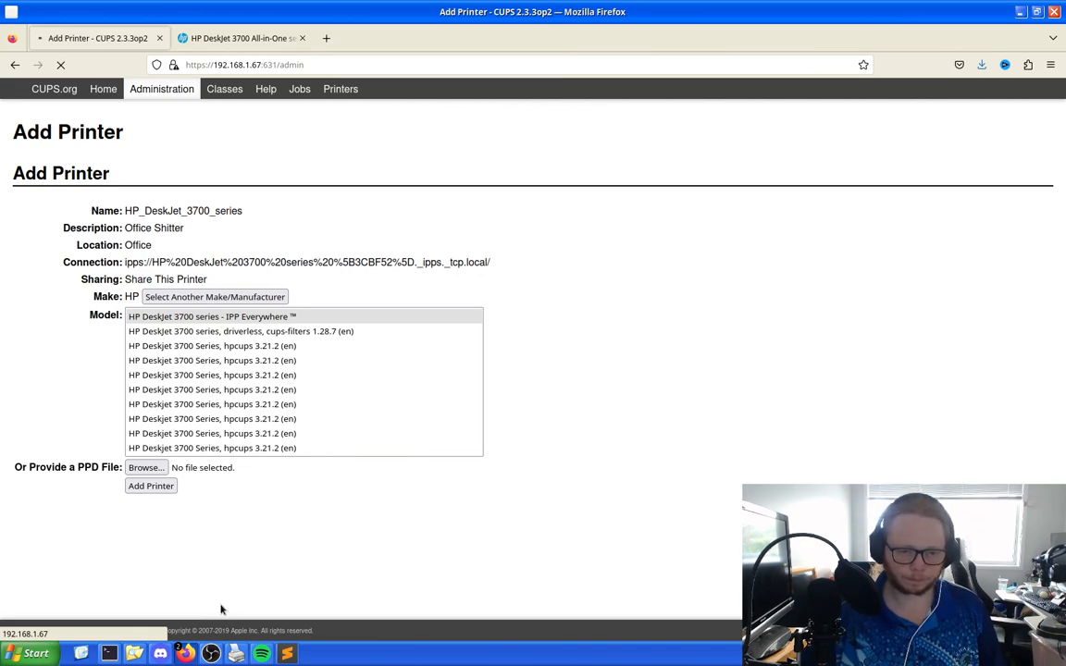
{"action": "left_click", "coordinate": [150, 485]}
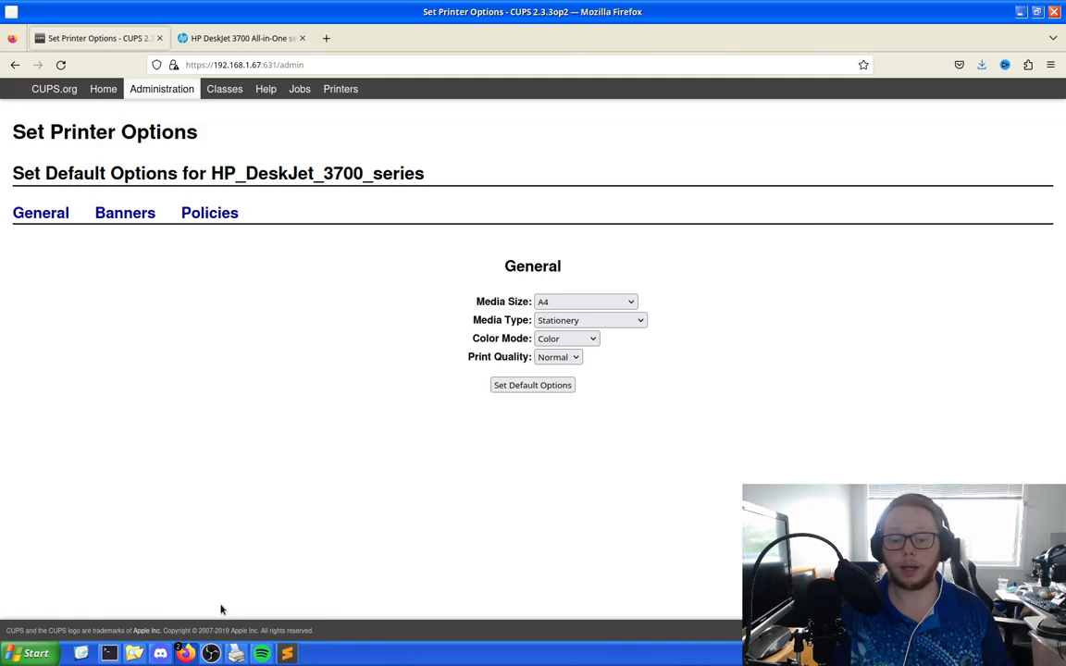
{"action": "left_click", "coordinate": [585, 299]}
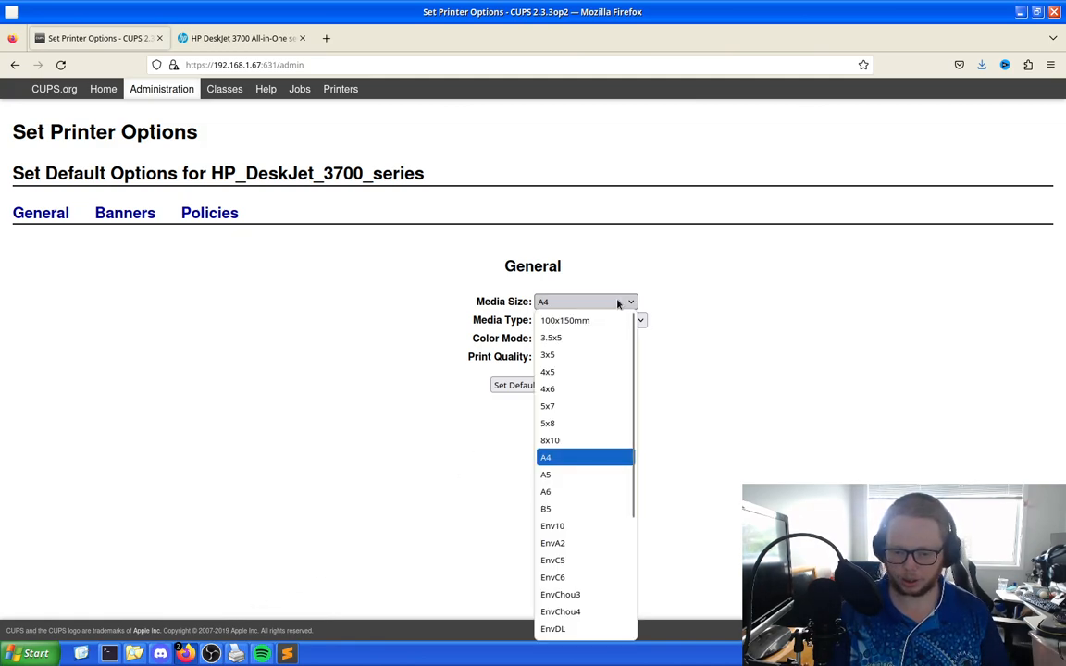
{"action": "scroll", "scroll_direction": "down", "scroll_amount": 3}
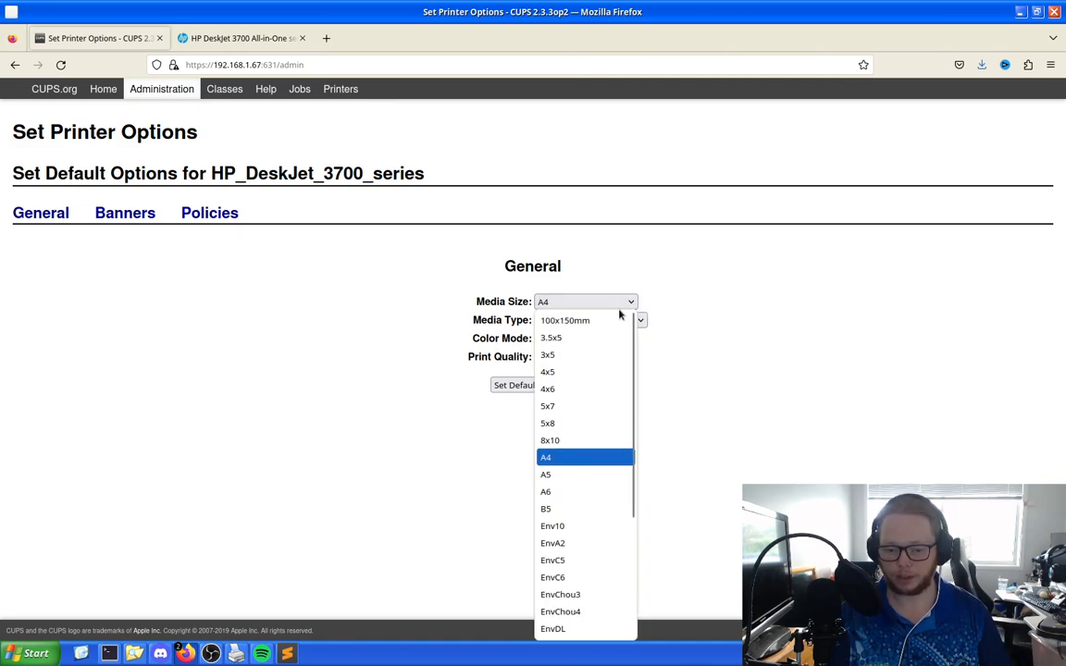
{"action": "scroll", "scroll_direction": "down", "scroll_amount": 3}
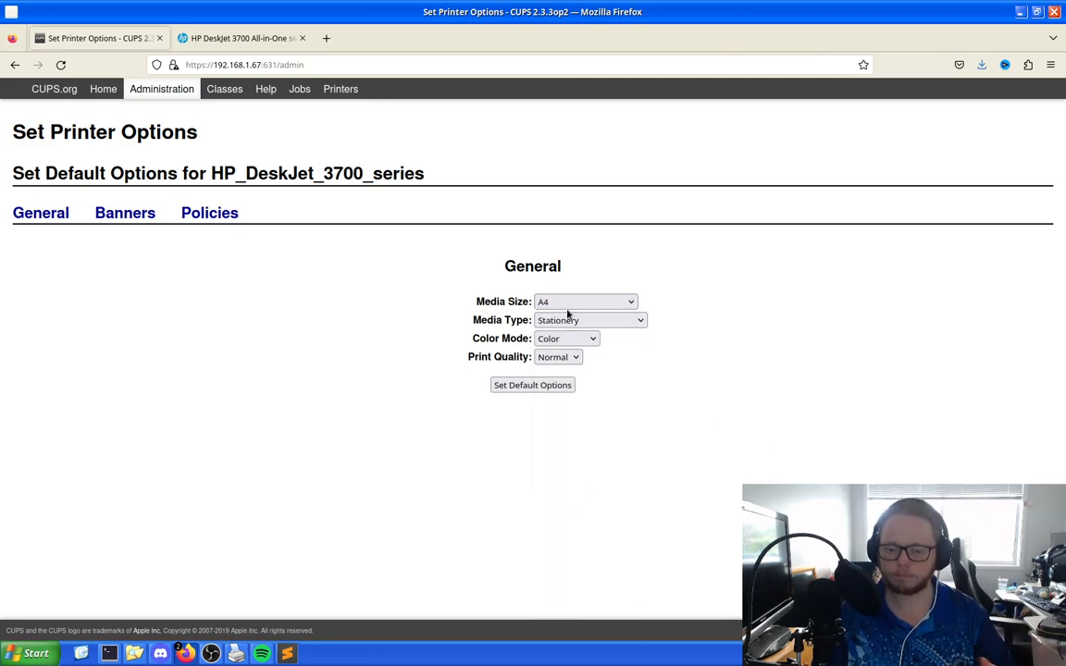
{"action": "left_click", "coordinate": [589, 318]}
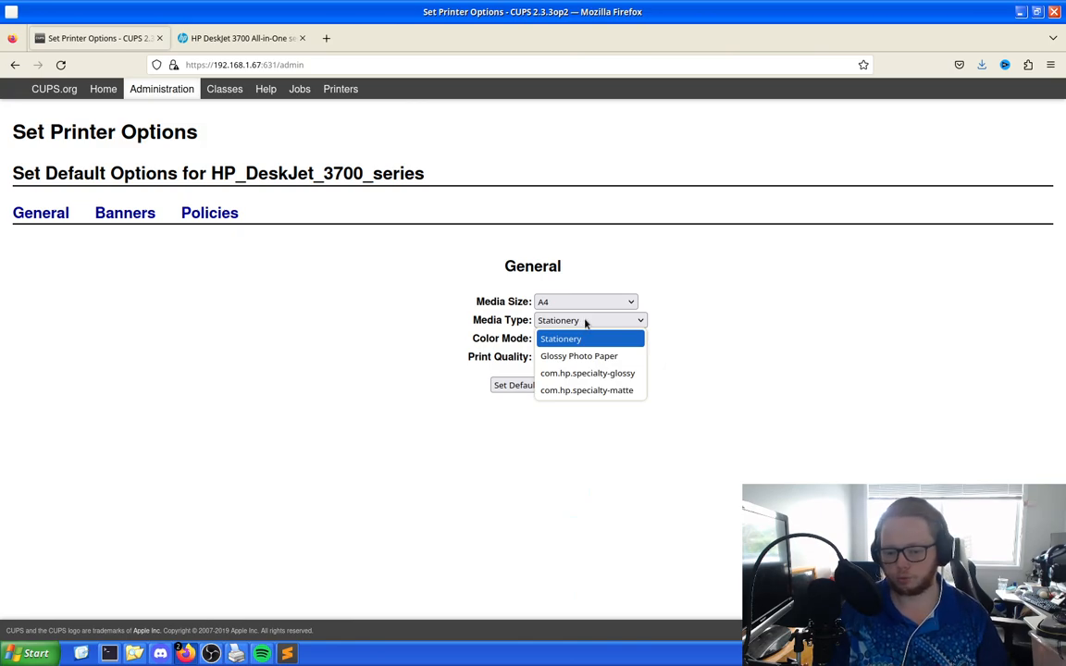
{"action": "left_click", "coordinate": [561, 337]}
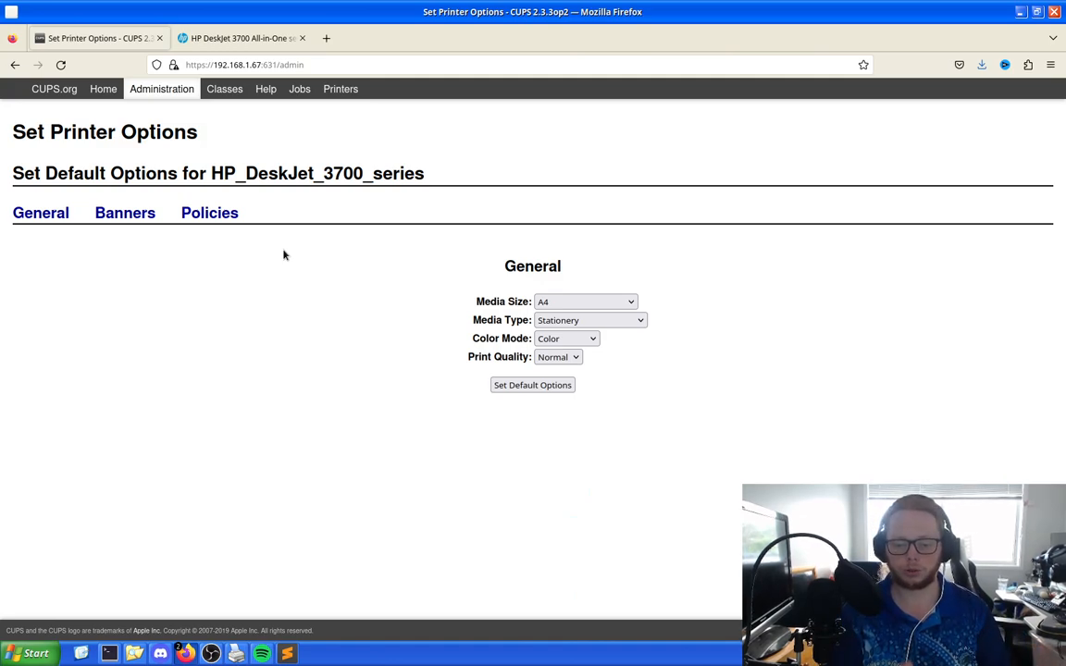
{"action": "mouse_move", "coordinate": [289, 251]}
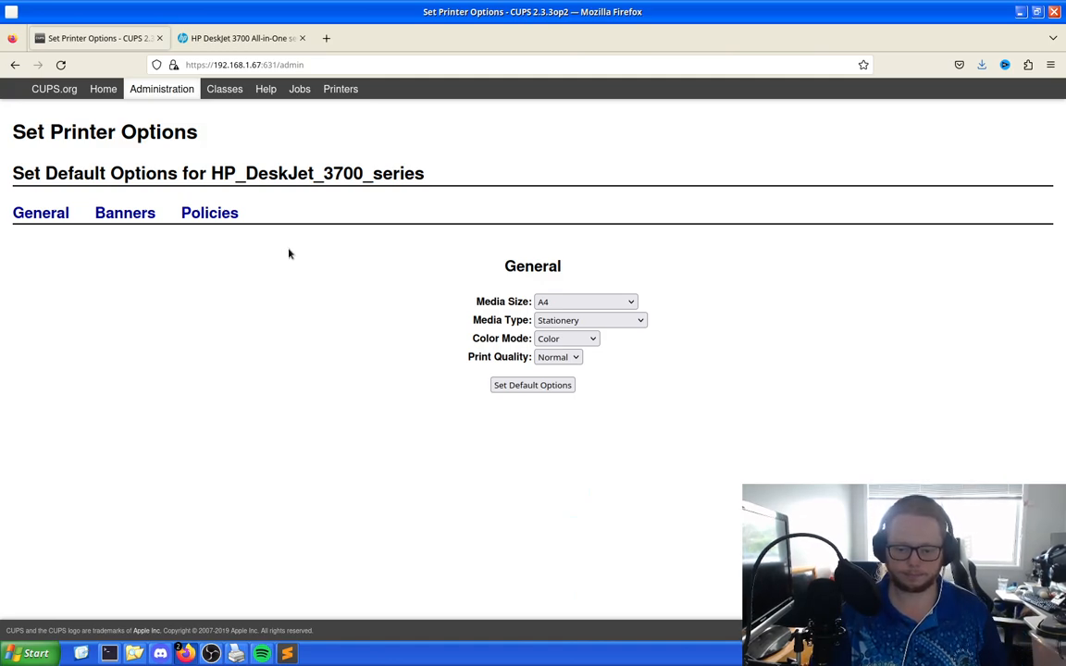
{"action": "left_click", "coordinate": [125, 212]}
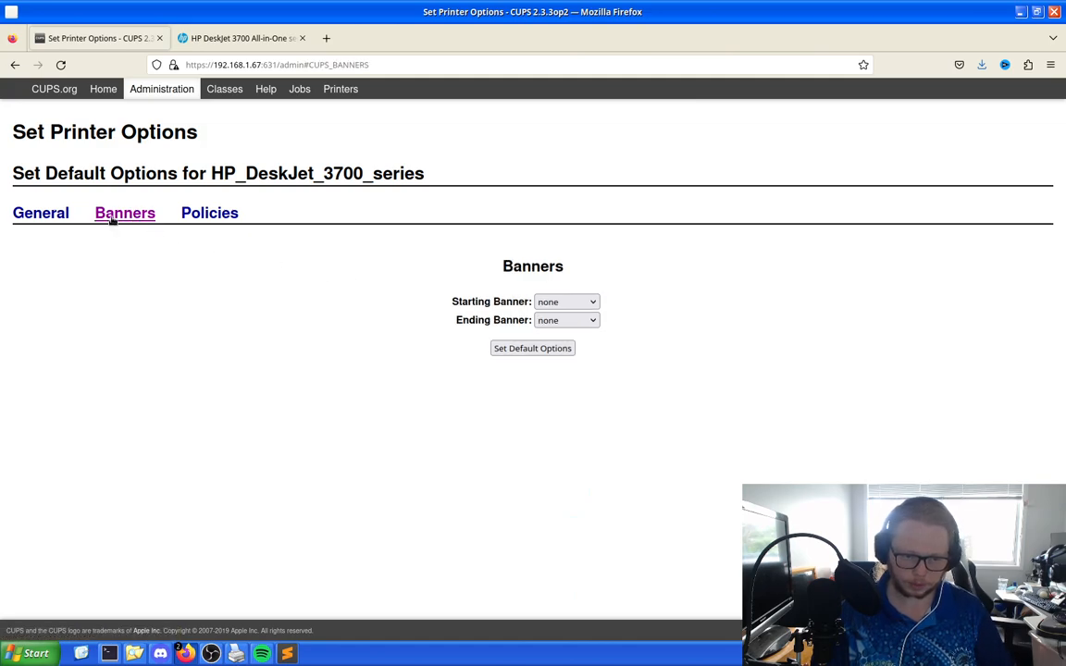
{"action": "left_click", "coordinate": [567, 302]}
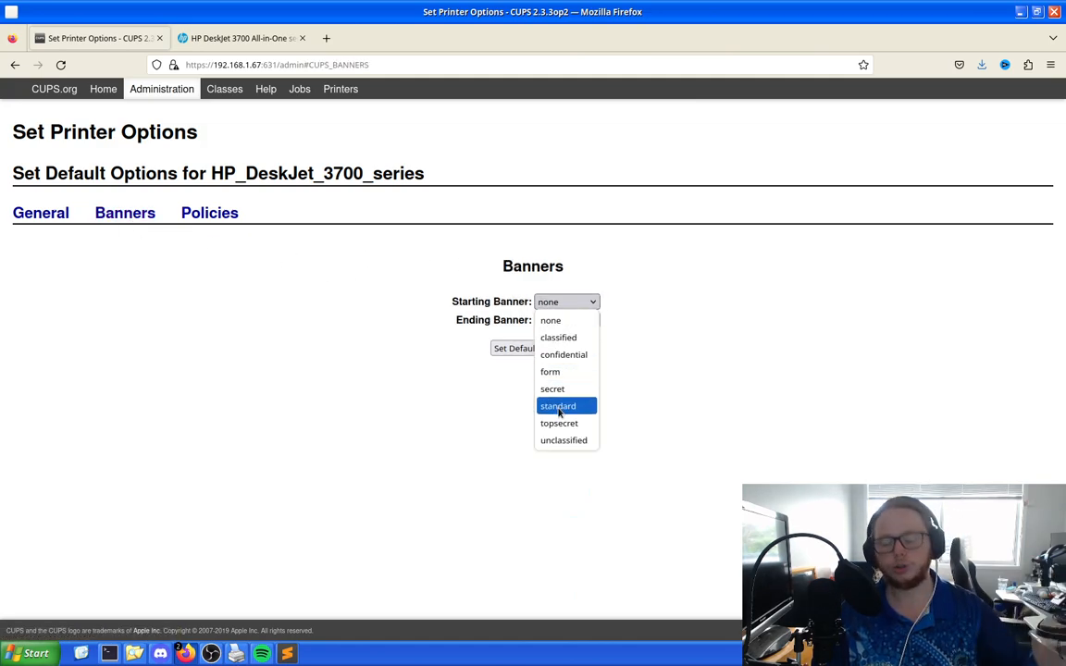
{"action": "left_click", "coordinate": [566, 318]}
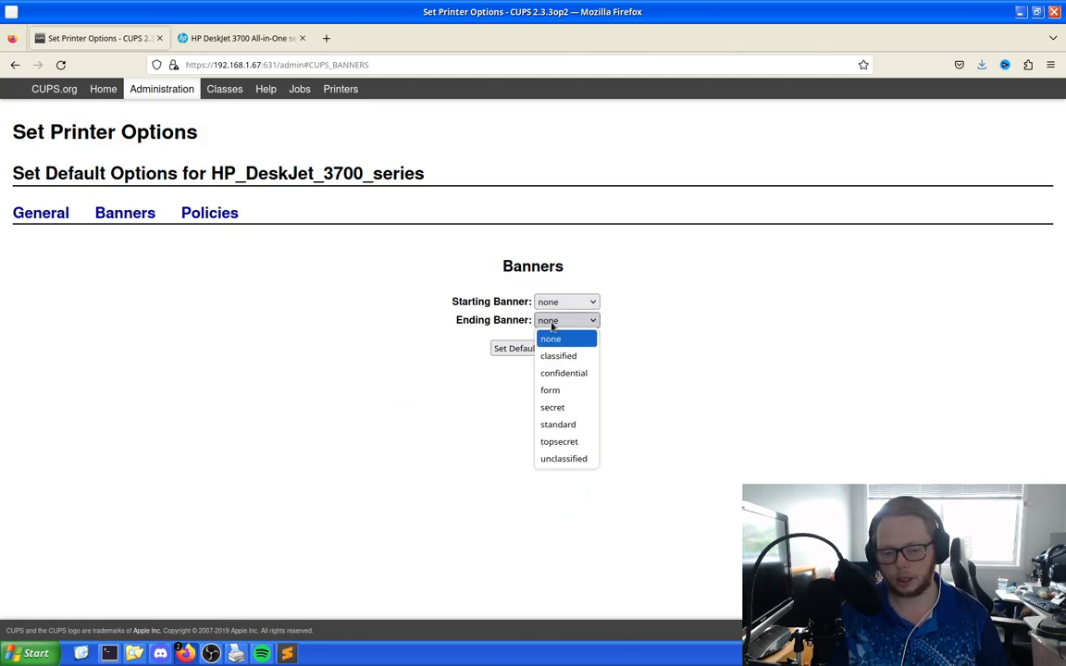
{"action": "mouse_move", "coordinate": [559, 355]}
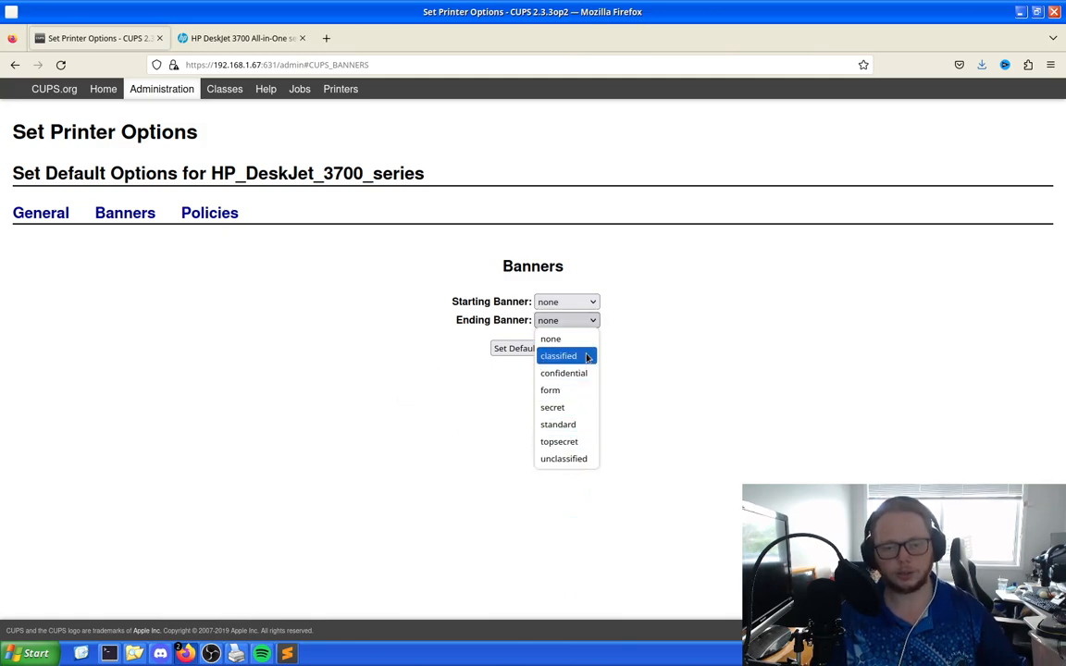
{"action": "left_click", "coordinate": [210, 213]}
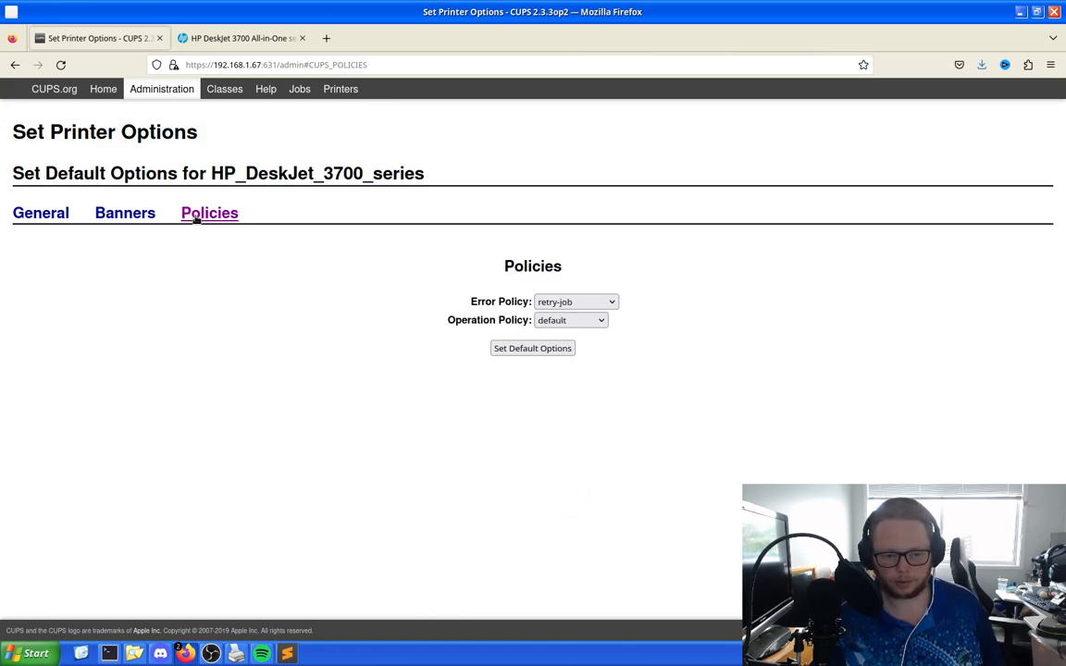
{"action": "left_click", "coordinate": [574, 302]}
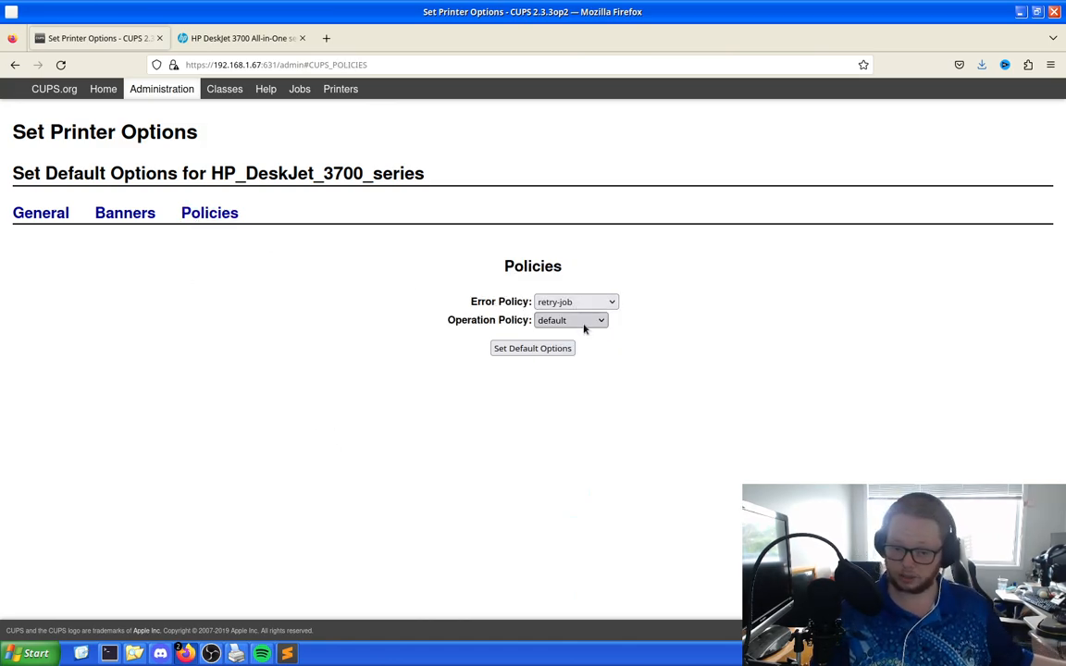
{"action": "left_click", "coordinate": [570, 320]}
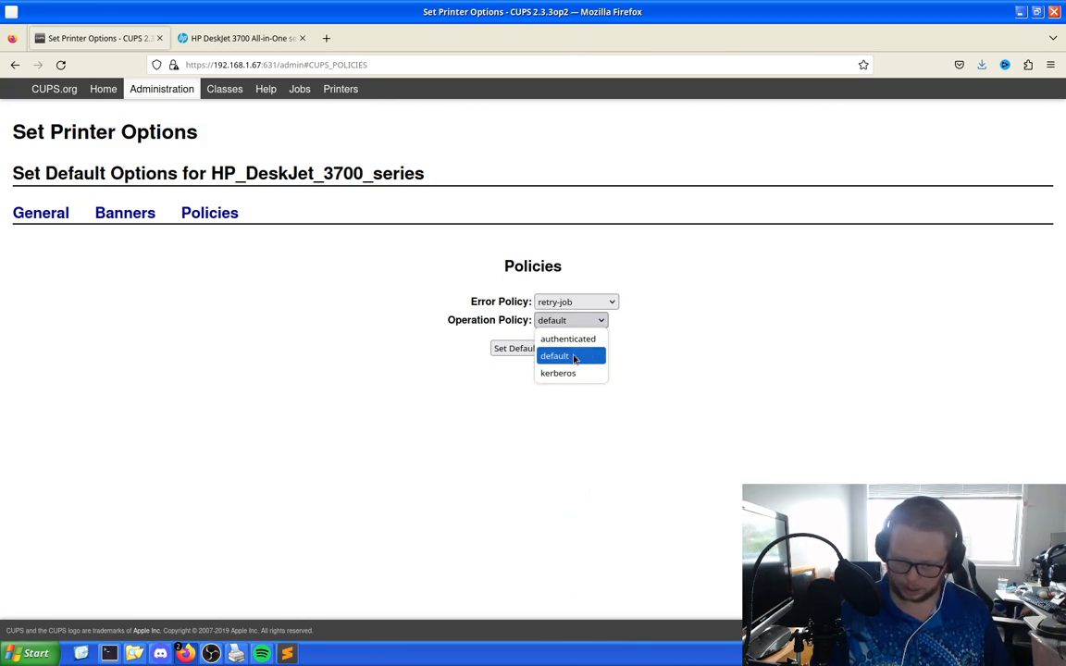
{"action": "left_click", "coordinate": [40, 213]}
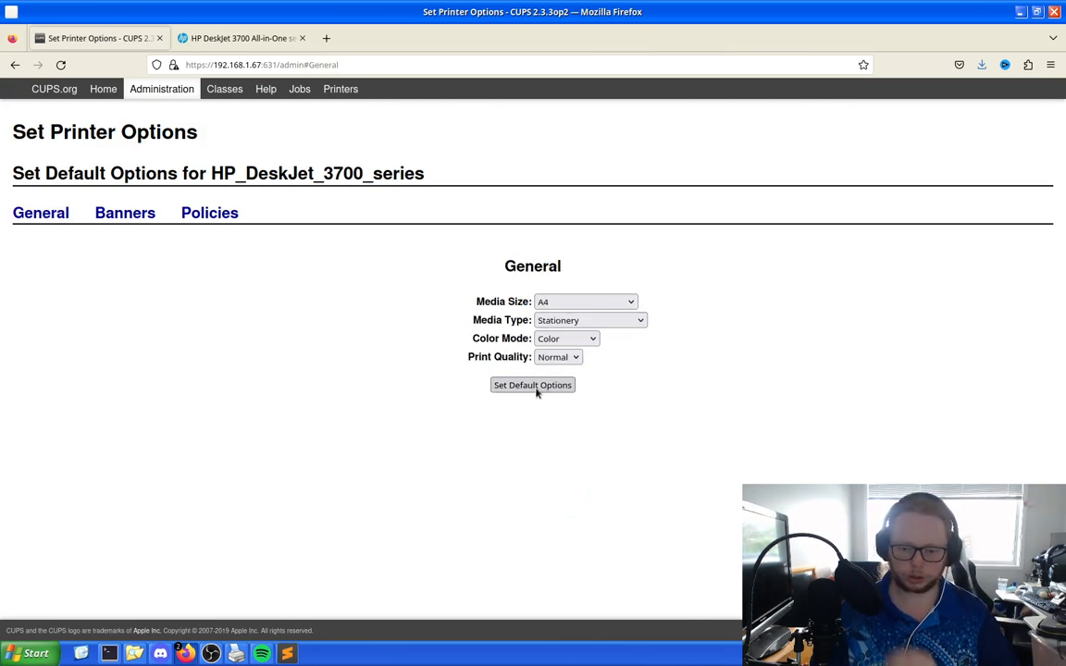
{"action": "left_click", "coordinate": [533, 385]}
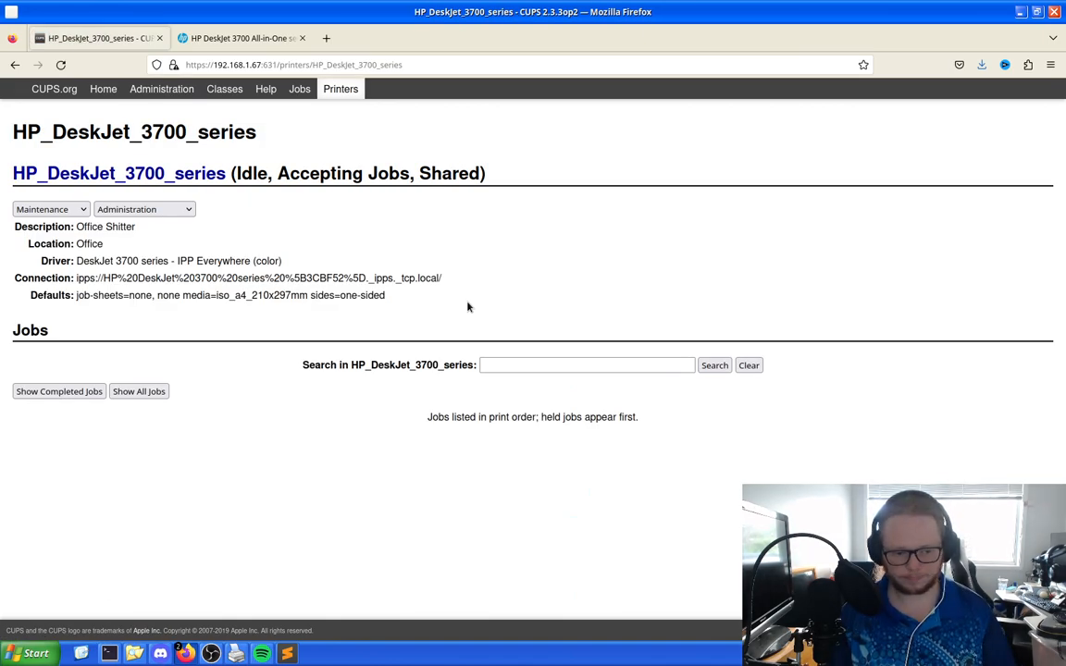
{"action": "mouse_move", "coordinate": [256, 589]}
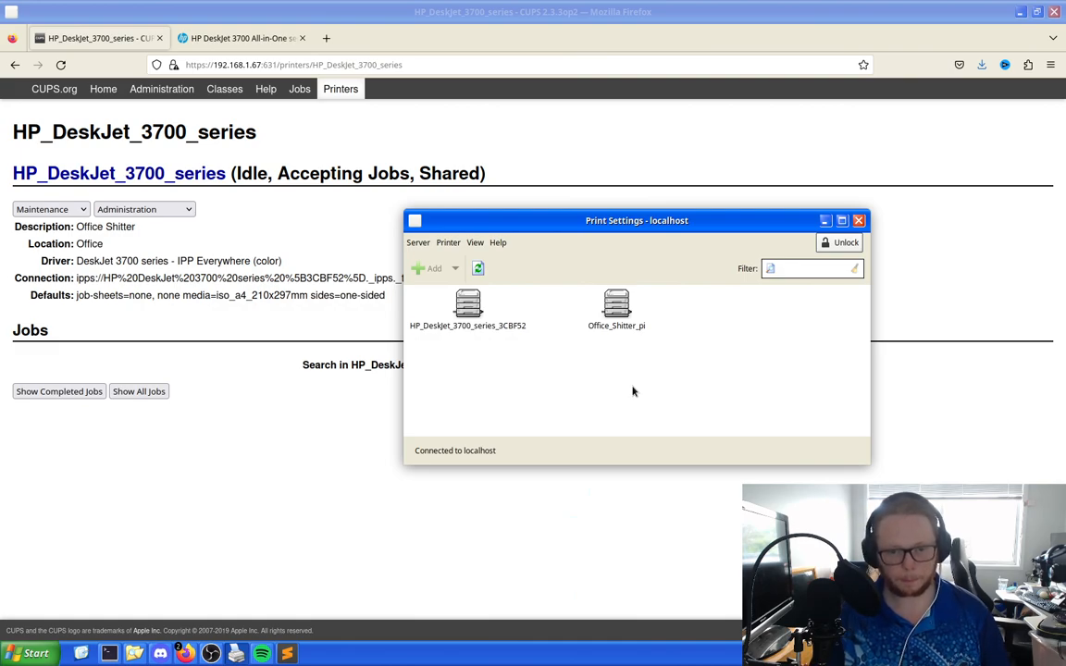
{"action": "mouse_move", "coordinate": [625, 396]}
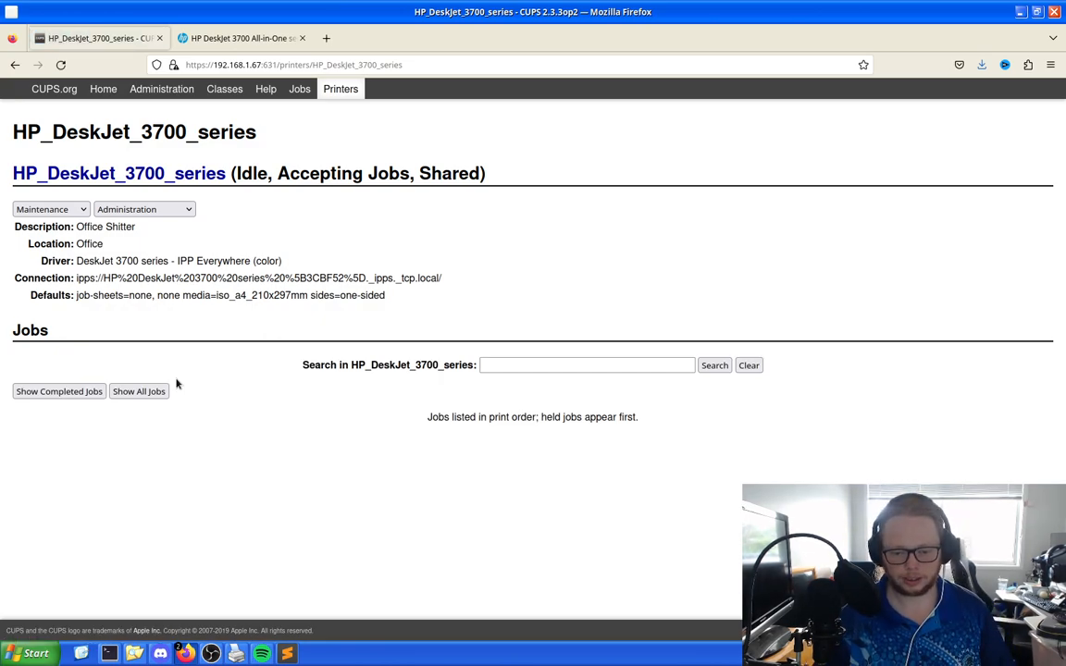
{"action": "mouse_move", "coordinate": [155, 413]}
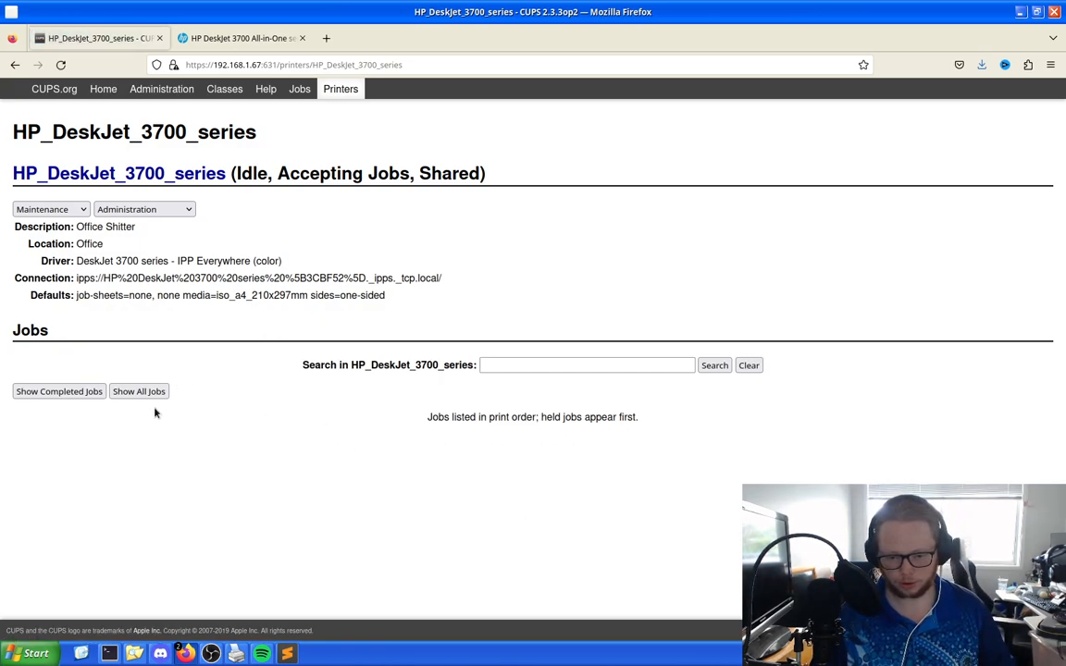
Show all jobs for the DeskJet, with job 6 processing
{"action": "left_click", "coordinate": [138, 391]}
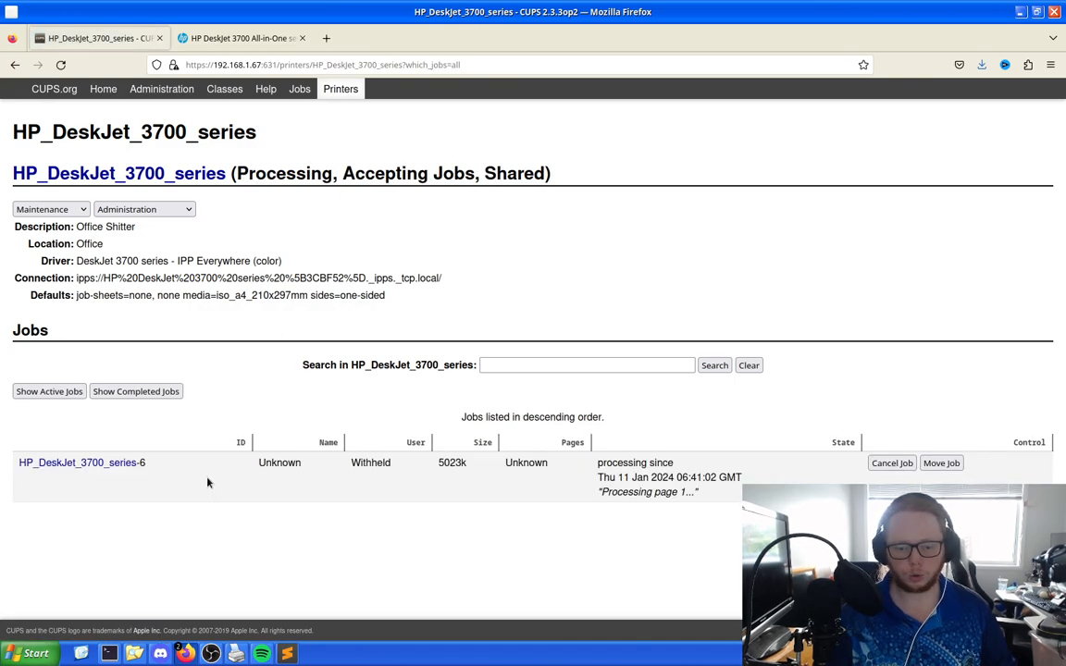
{"action": "mouse_move", "coordinate": [565, 484]}
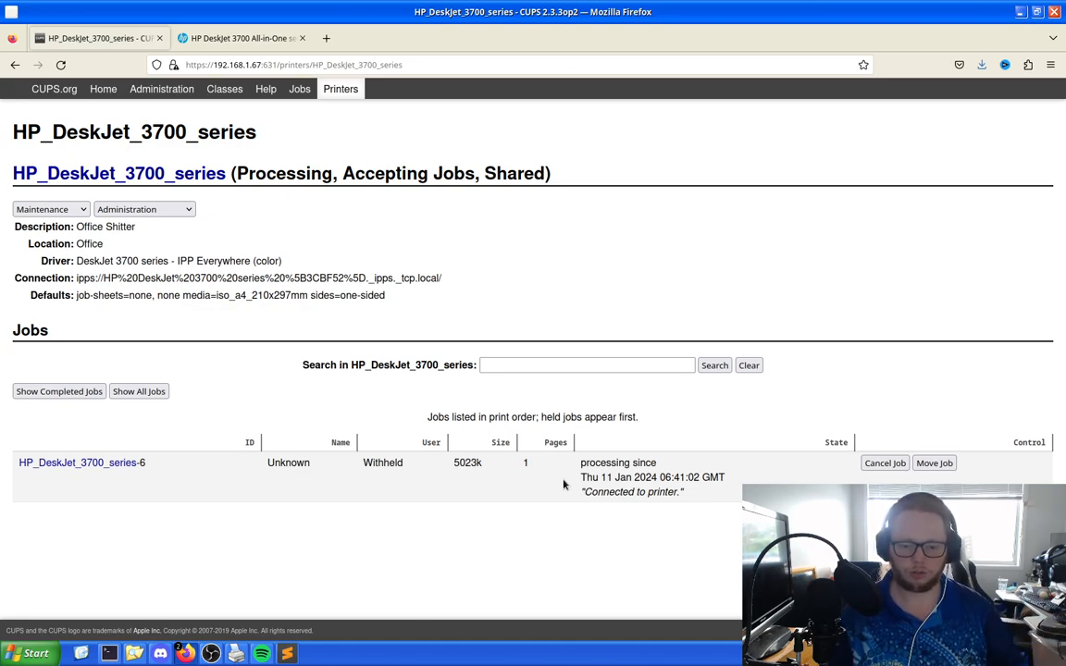
{"action": "mouse_move", "coordinate": [437, 226]}
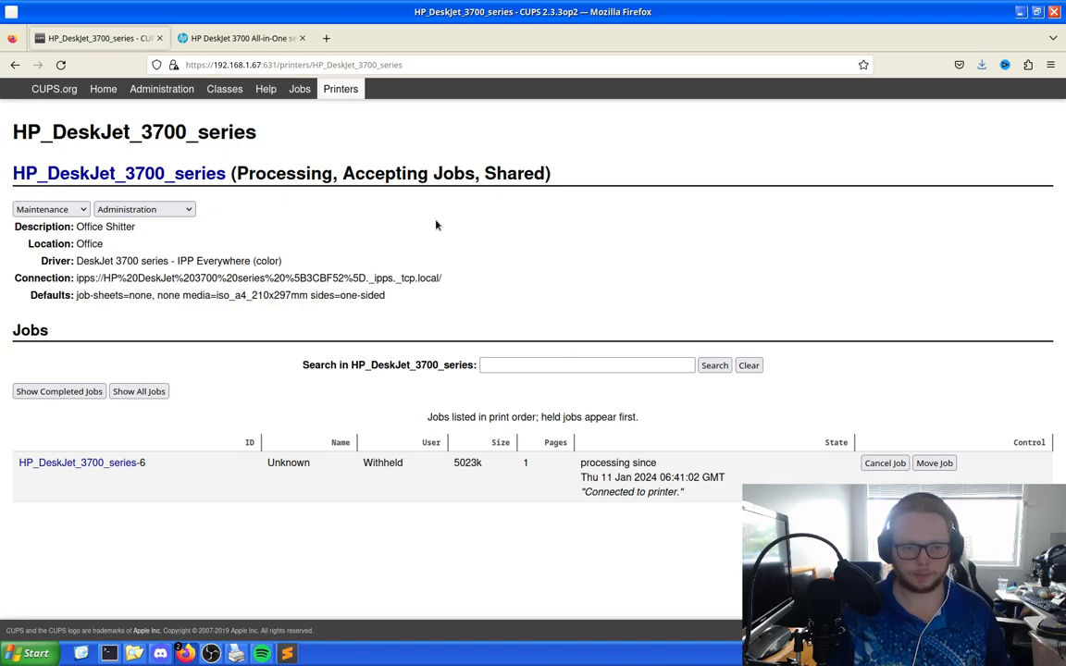
{"action": "mouse_move", "coordinate": [403, 335]}
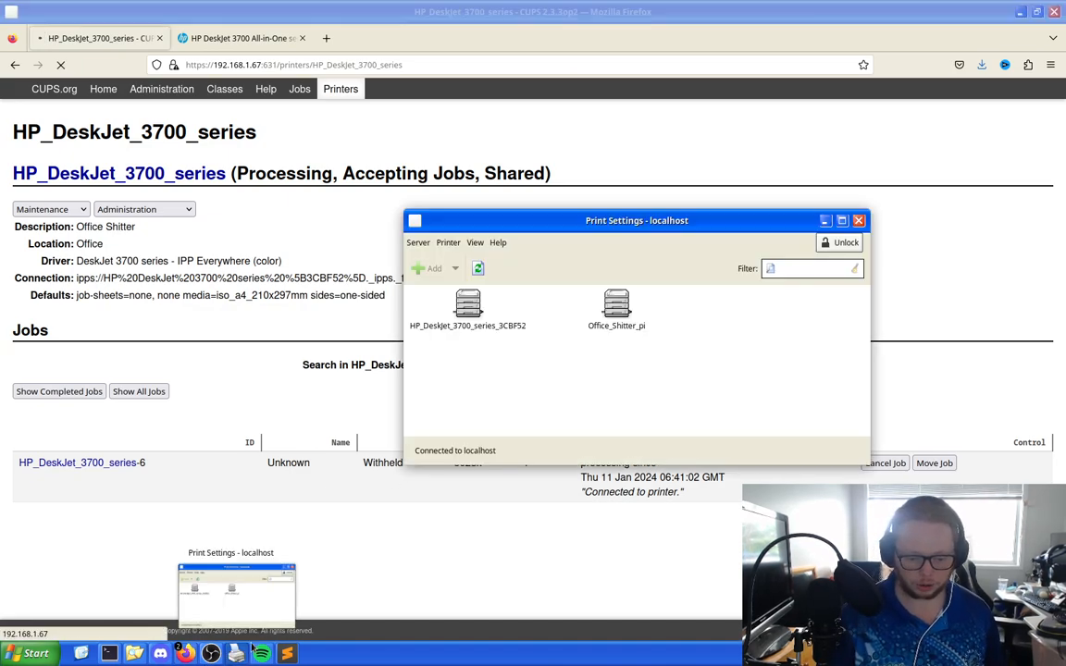
{"action": "double_click", "coordinate": [616, 305]}
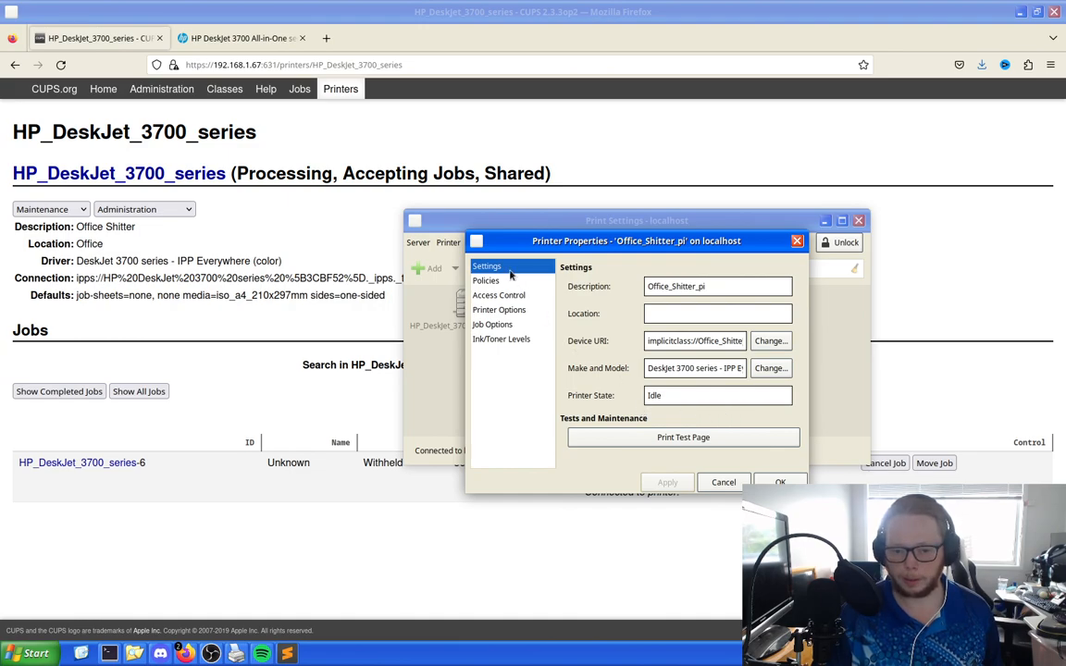
{"action": "left_click", "coordinate": [485, 281]}
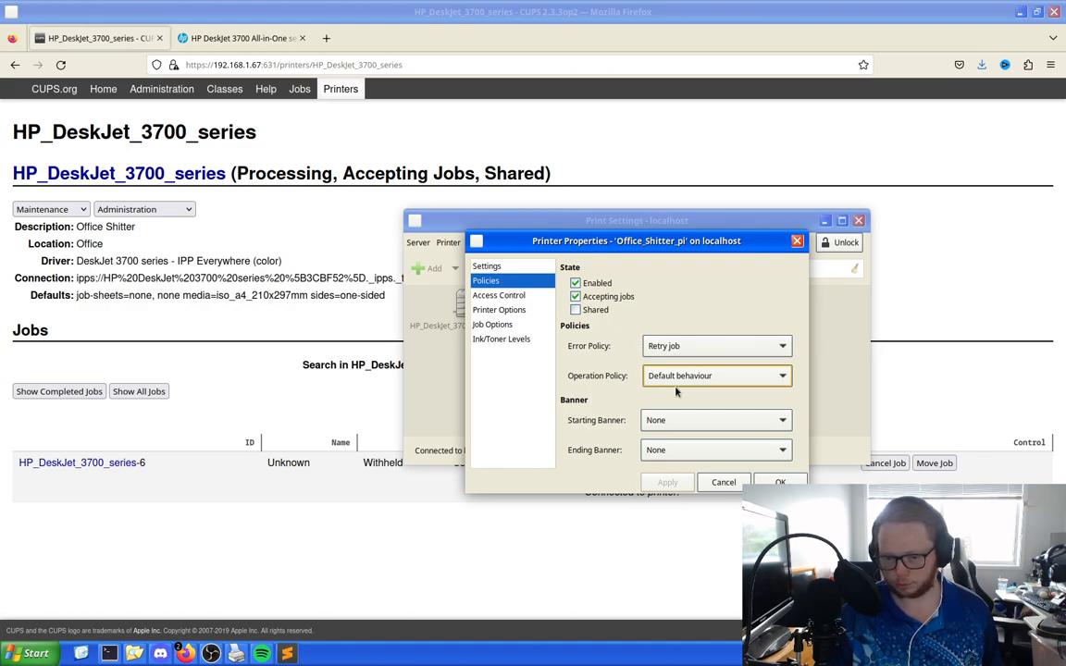
{"action": "left_click", "coordinate": [499, 297]}
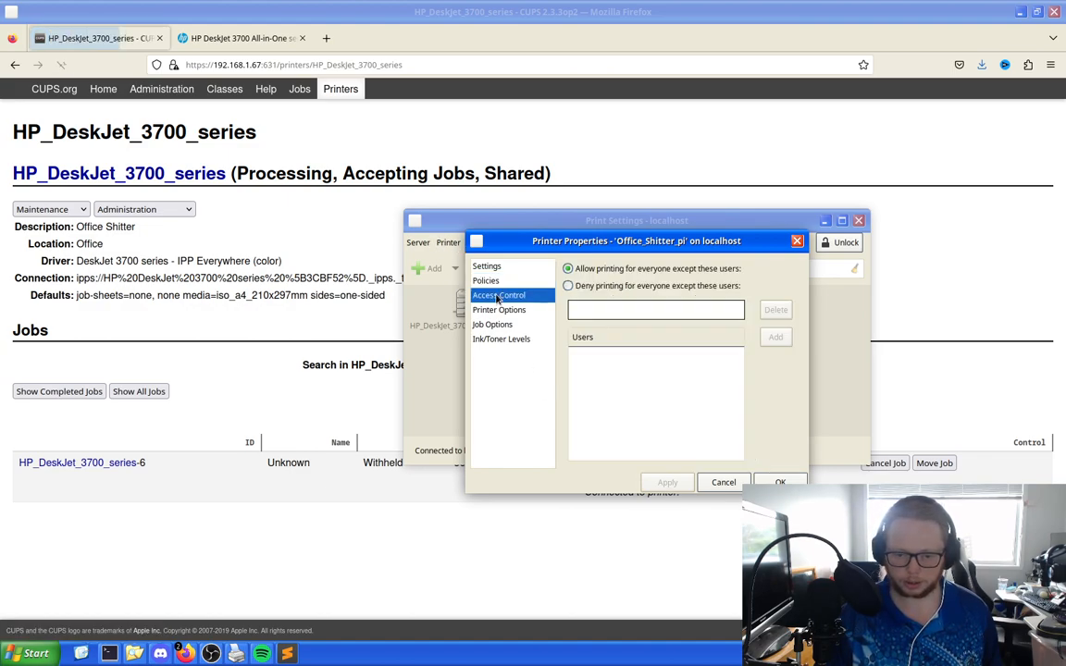
{"action": "left_click", "coordinate": [499, 309]}
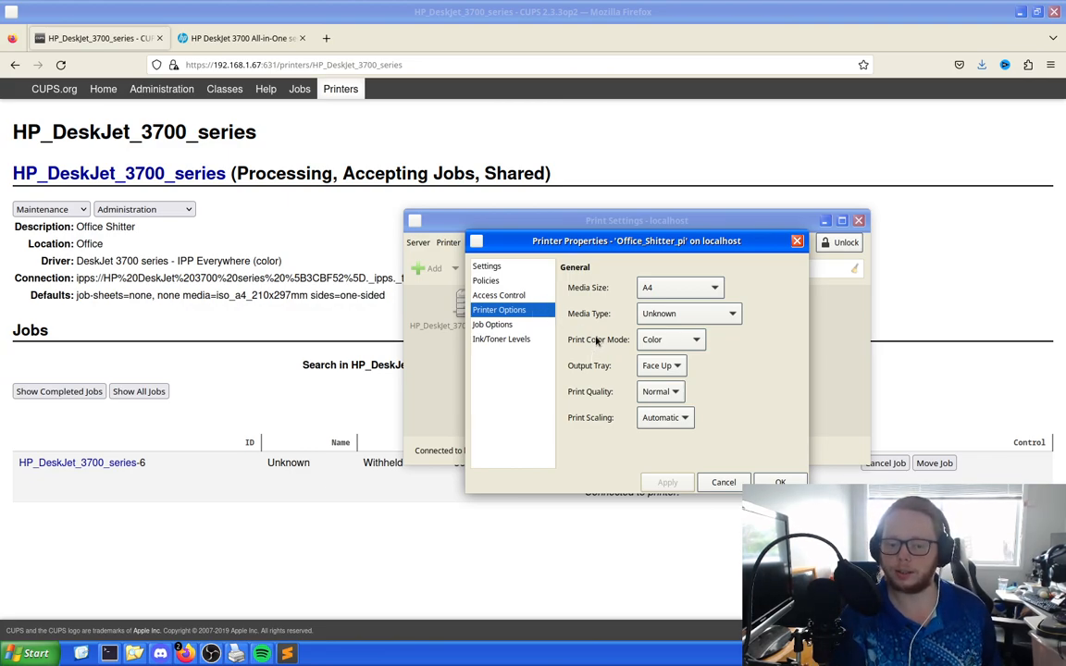
{"action": "left_click", "coordinate": [502, 339]}
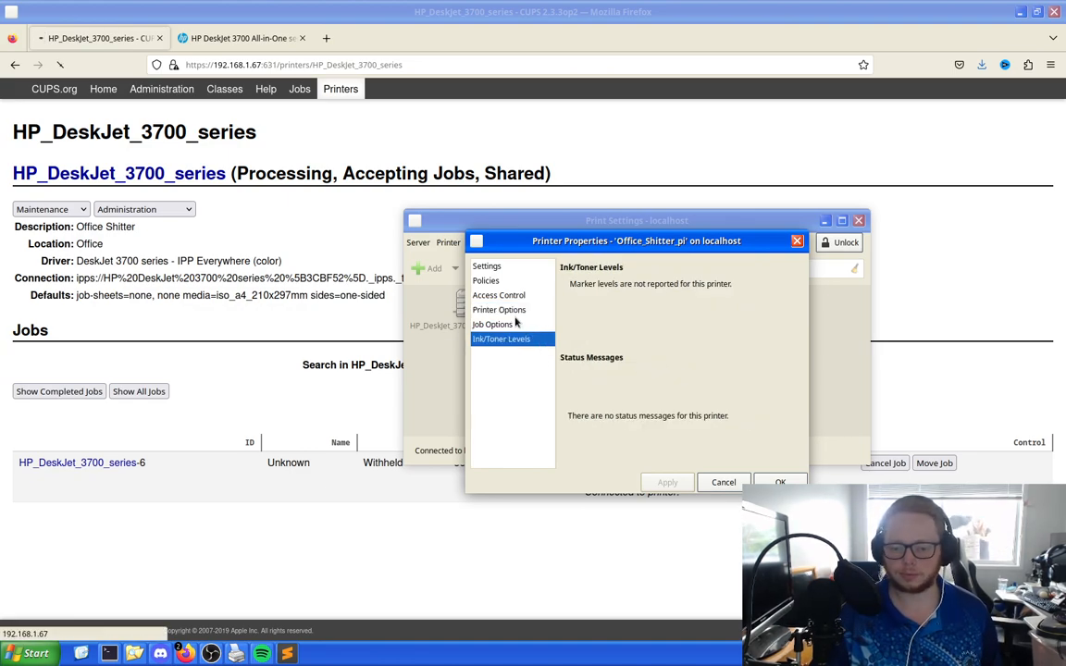
{"action": "left_click", "coordinate": [493, 324]}
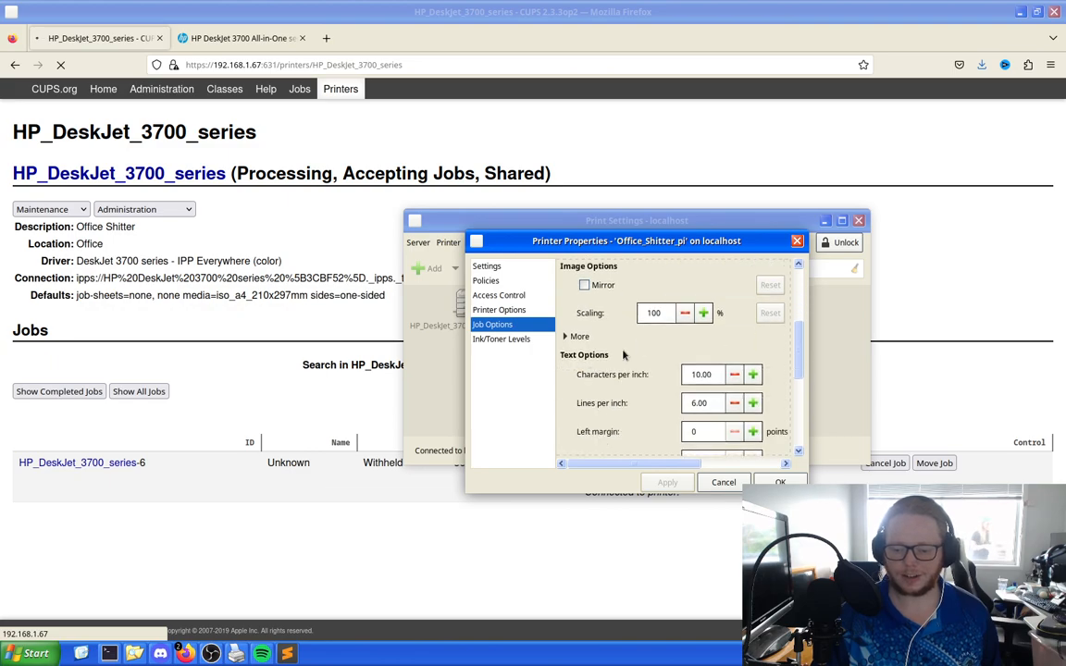
{"action": "scroll", "scroll_direction": "down", "scroll_amount": 3}
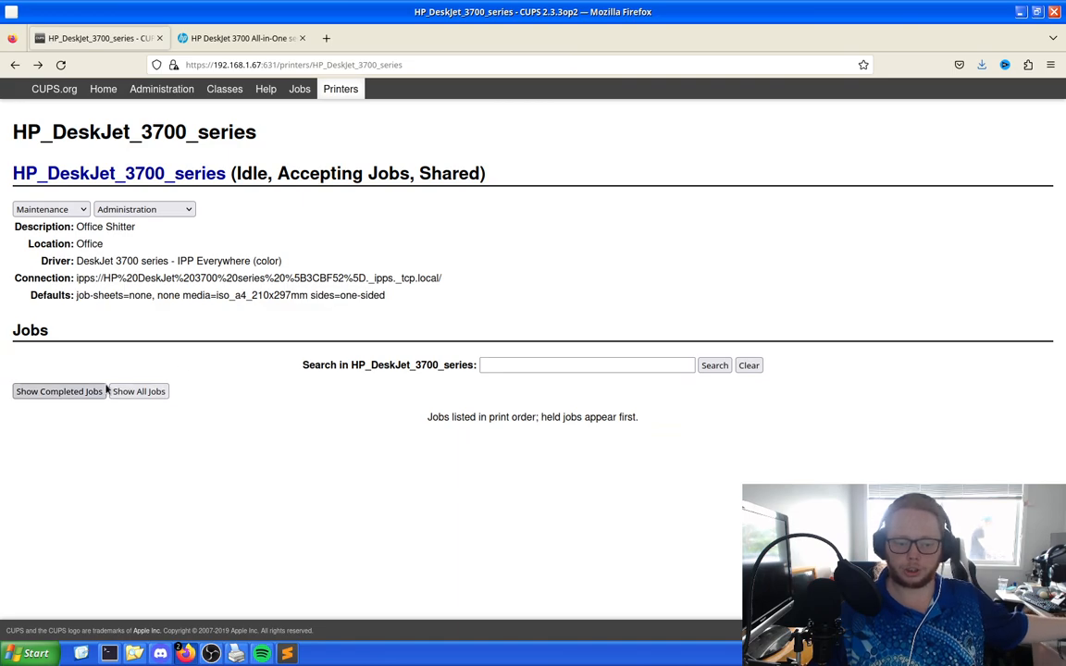
Cycle through completed, all and active job lists, ending on active jobs with job 6 processing
{"action": "left_click", "coordinate": [59, 390]}
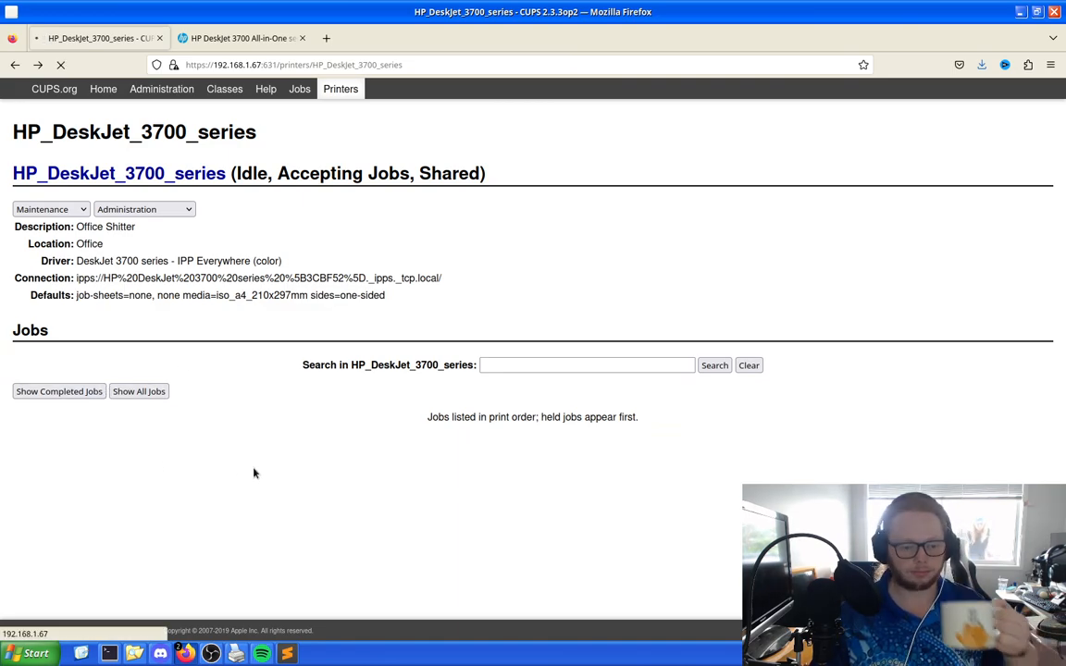
{"action": "left_click", "coordinate": [60, 390]}
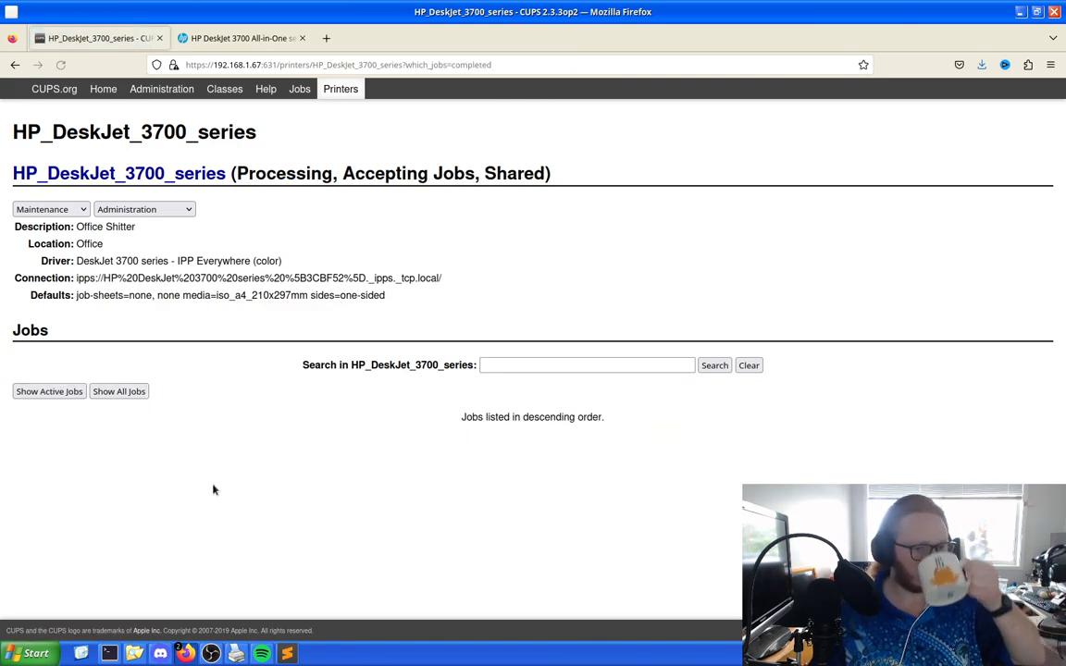
{"action": "left_click", "coordinate": [48, 390]}
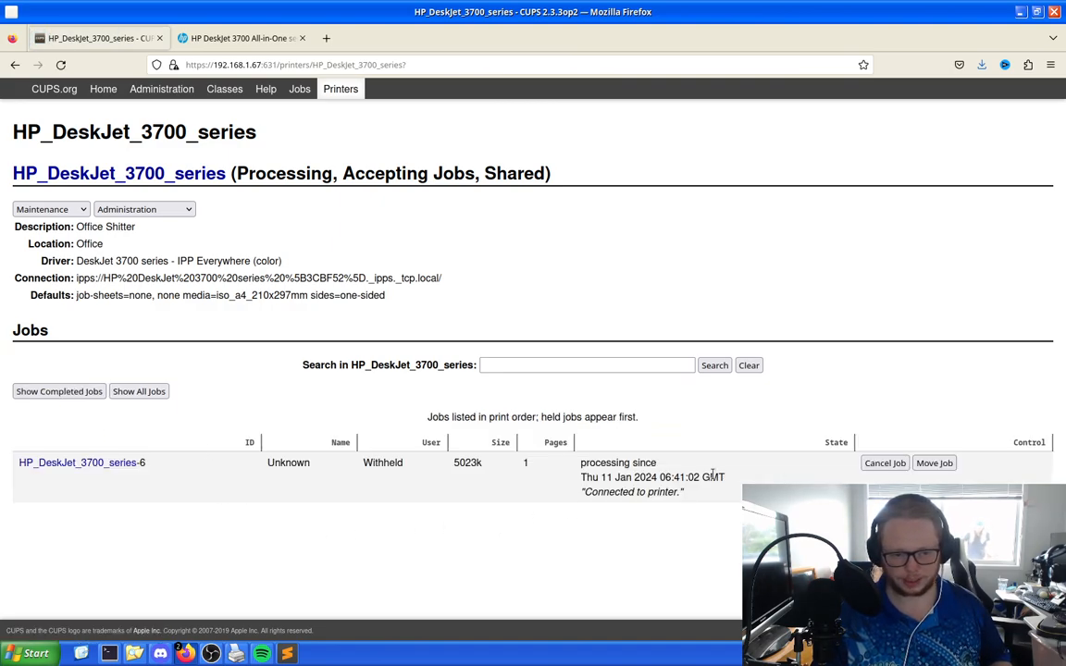
{"action": "left_click", "coordinate": [139, 393]}
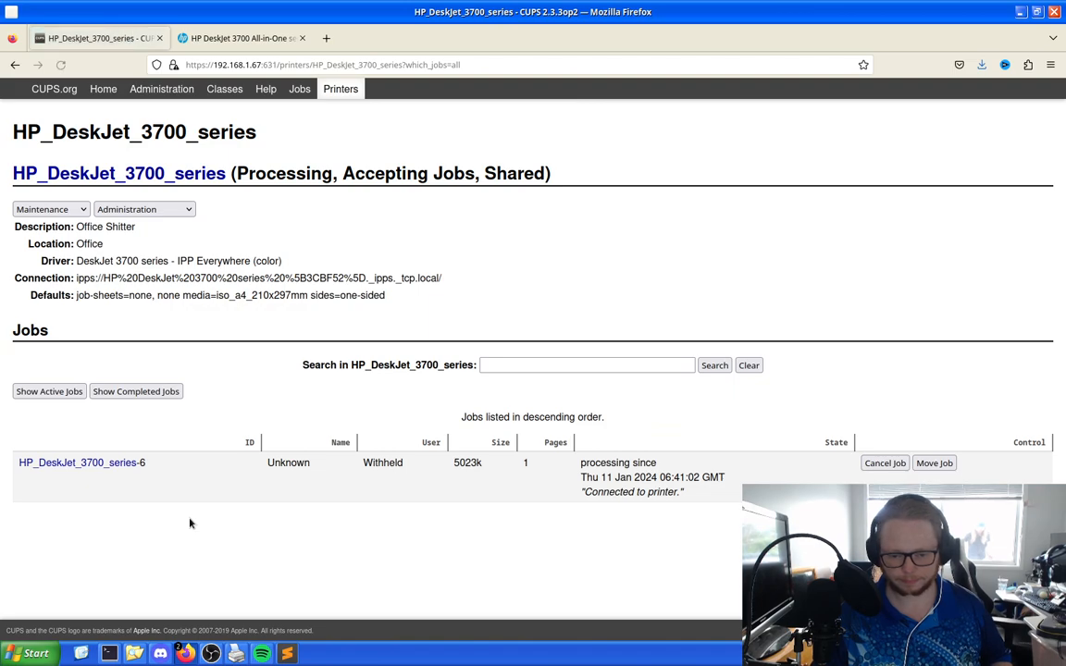
{"action": "left_click", "coordinate": [48, 391]}
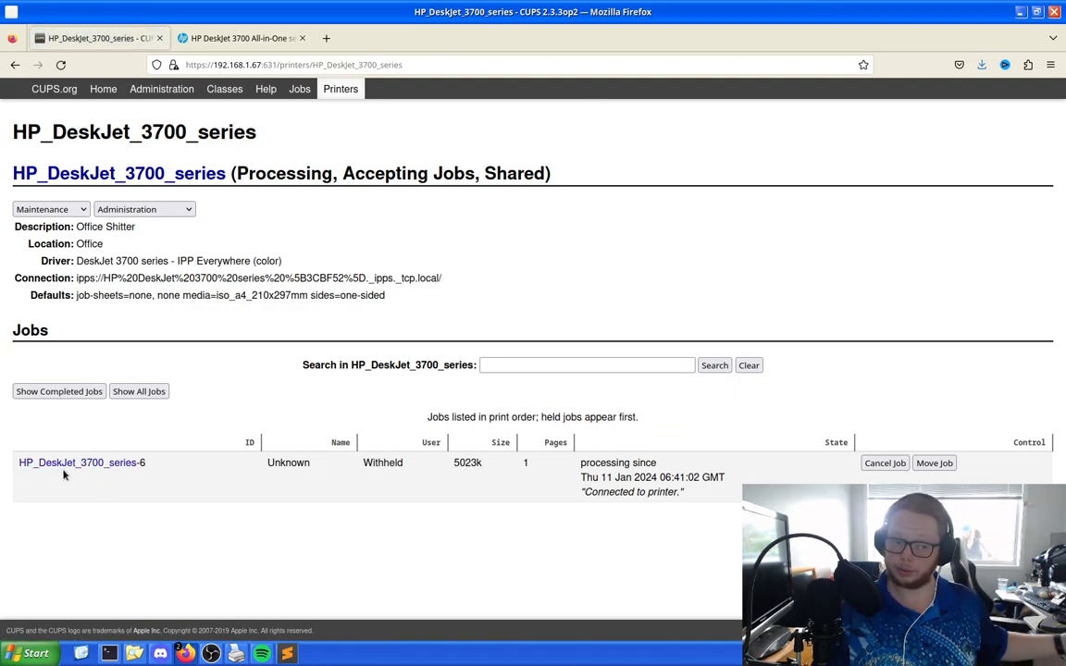
{"action": "mouse_move", "coordinate": [104, 89]}
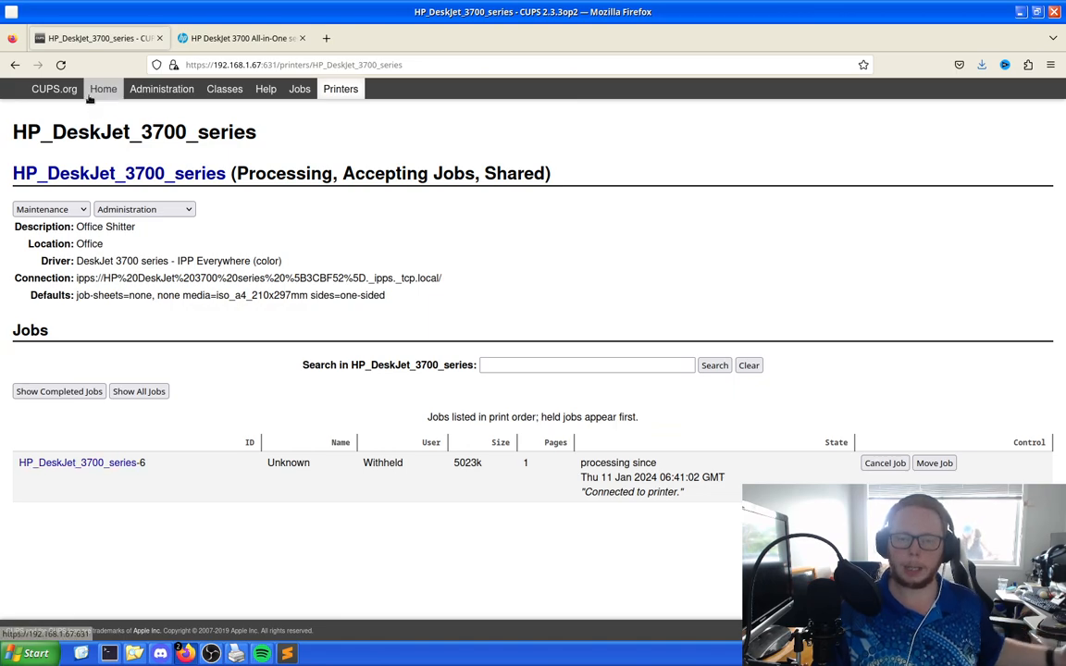
Return to the CUPS home page, then Administration, then the Classes page showing no classes
{"action": "left_click", "coordinate": [103, 89]}
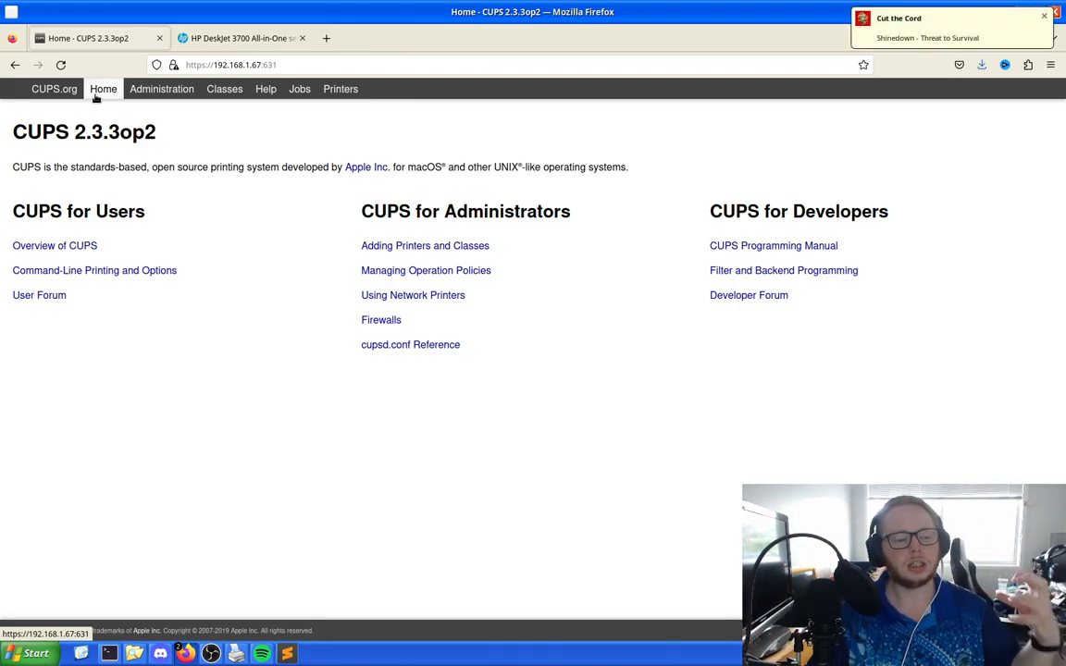
{"action": "left_click", "coordinate": [161, 89]}
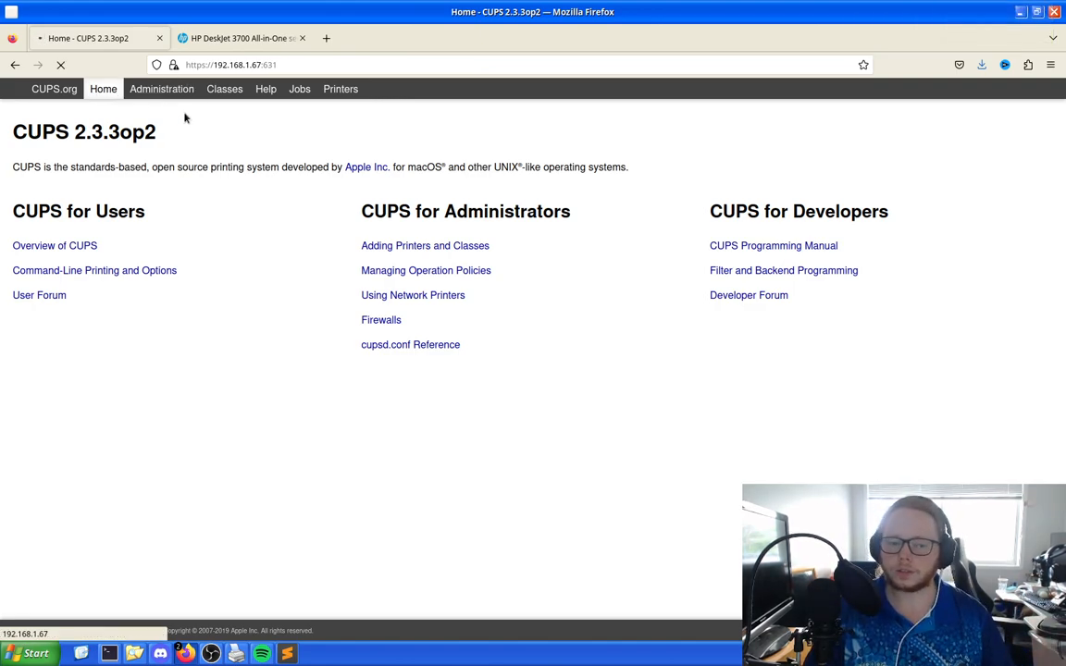
{"action": "left_click", "coordinate": [161, 89]}
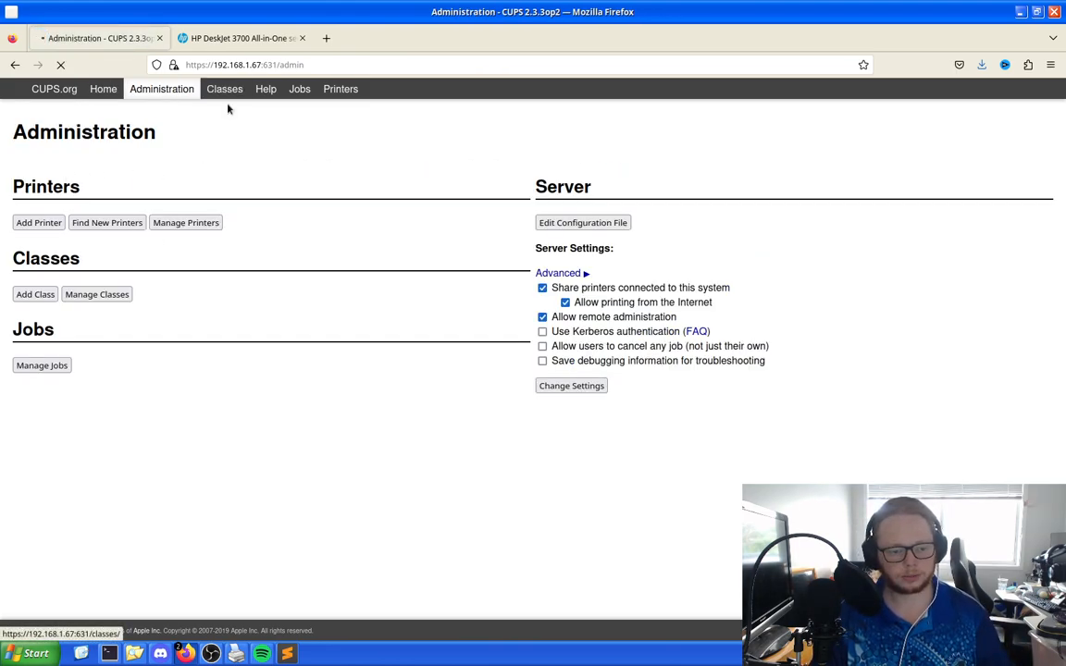
{"action": "left_click", "coordinate": [224, 89]}
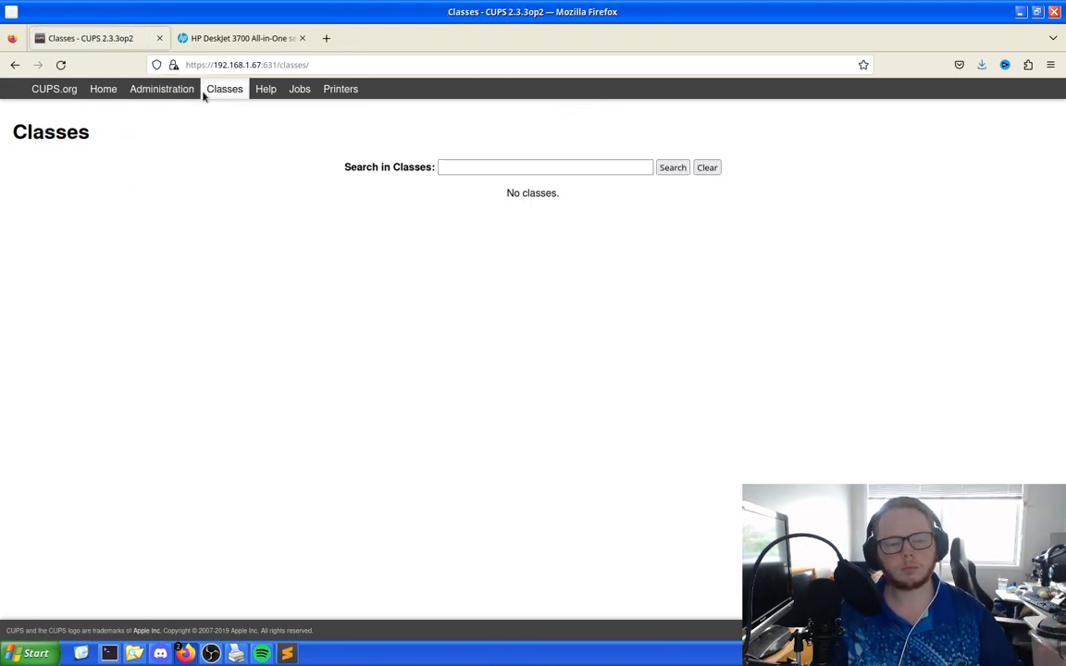
{"action": "mouse_move", "coordinate": [774, 459]}
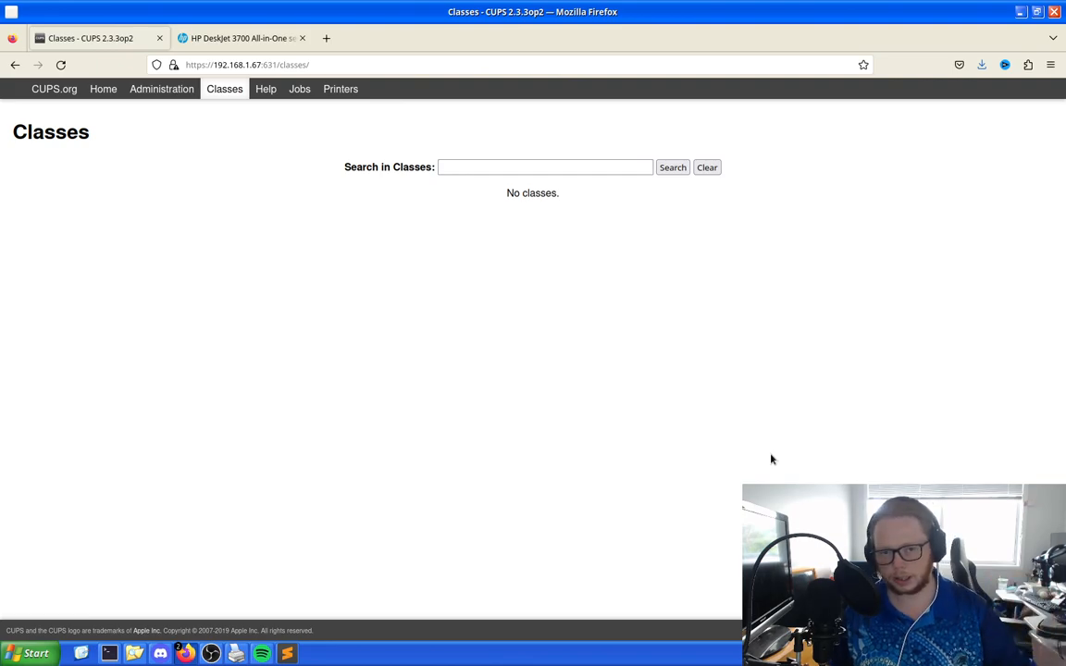
{"action": "mouse_move", "coordinate": [215, 524]}
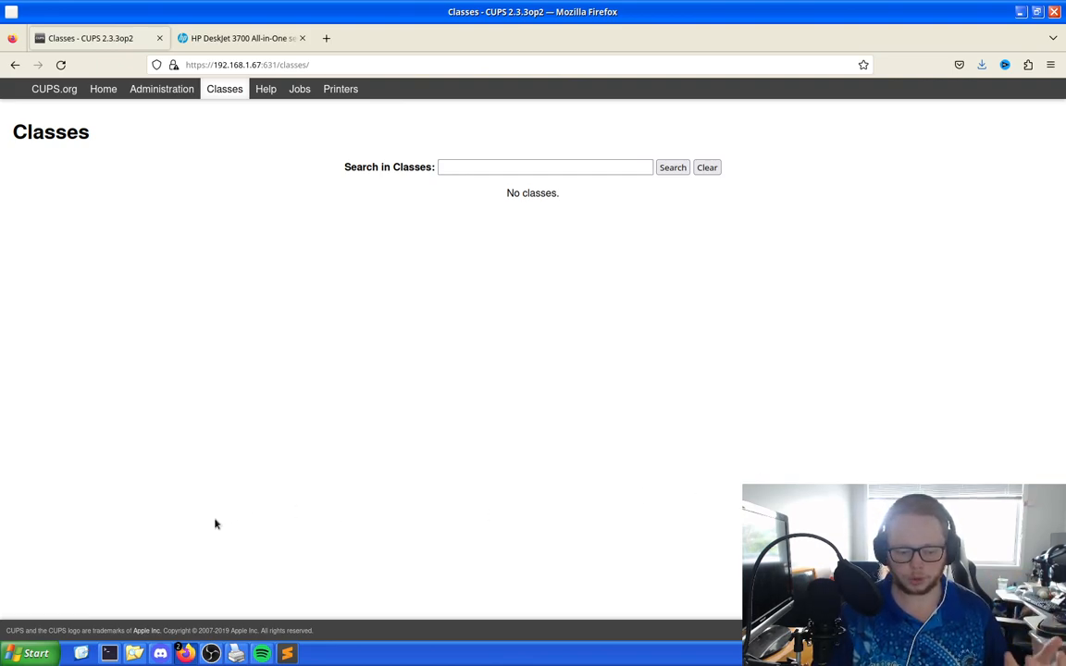